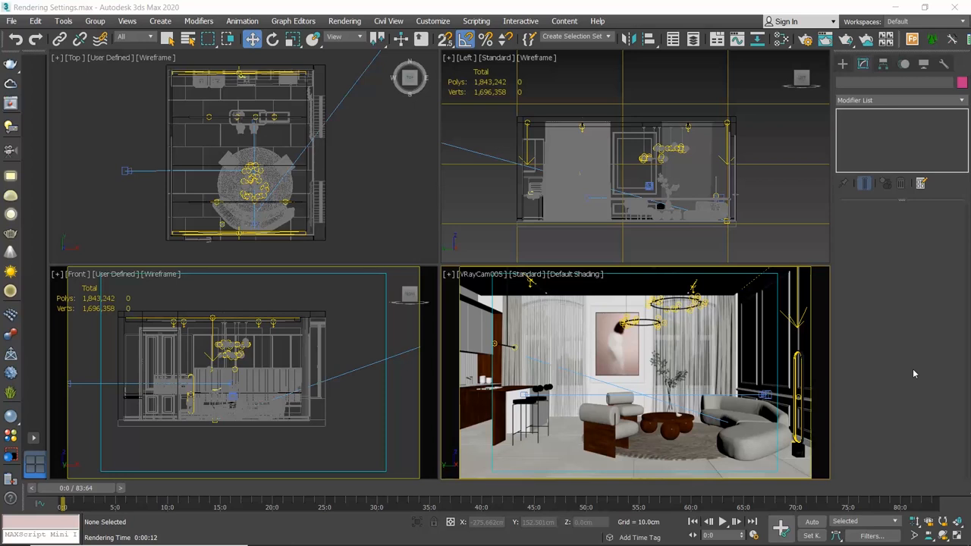
Launch a V-Ray production render of the living-room camera view from the main toolbar.
click(345, 20)
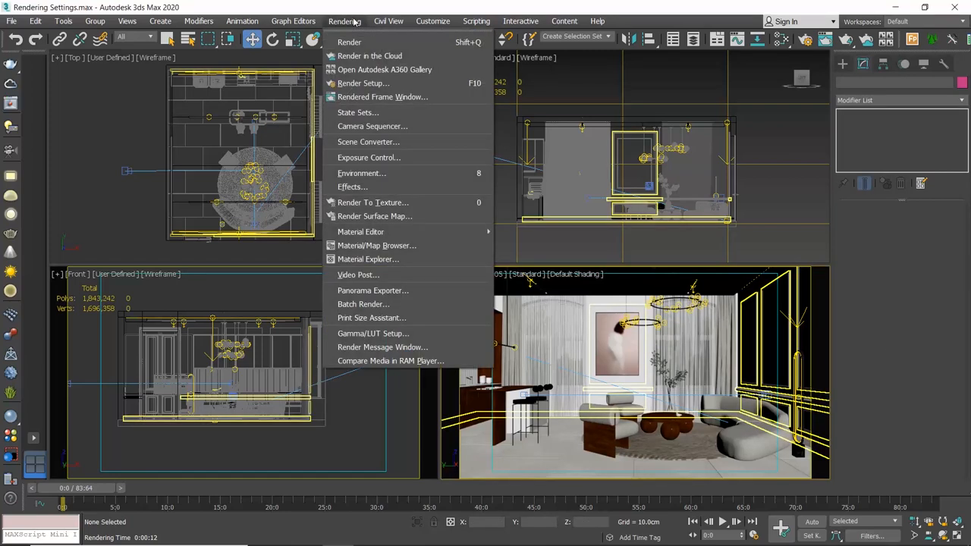
mouse_move(349, 41)
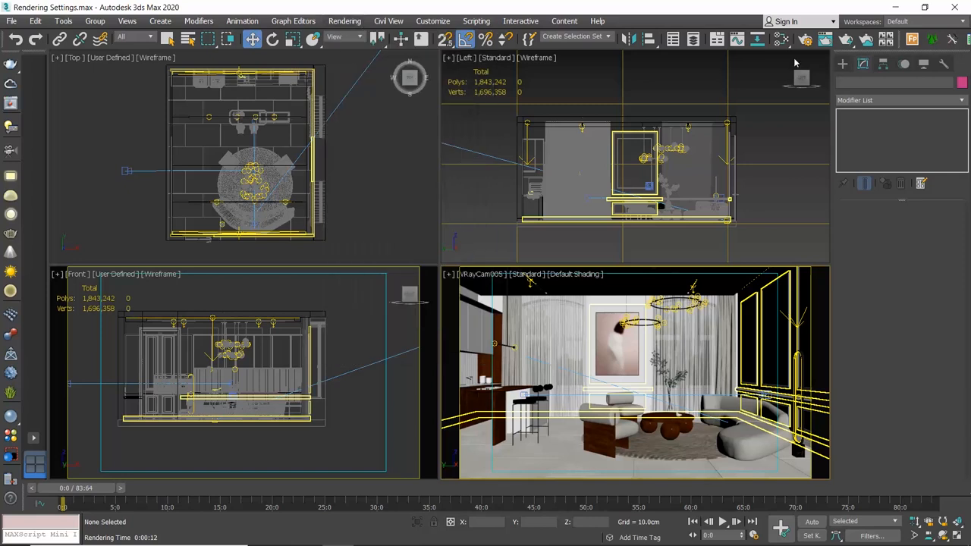
mouse_move(846, 39)
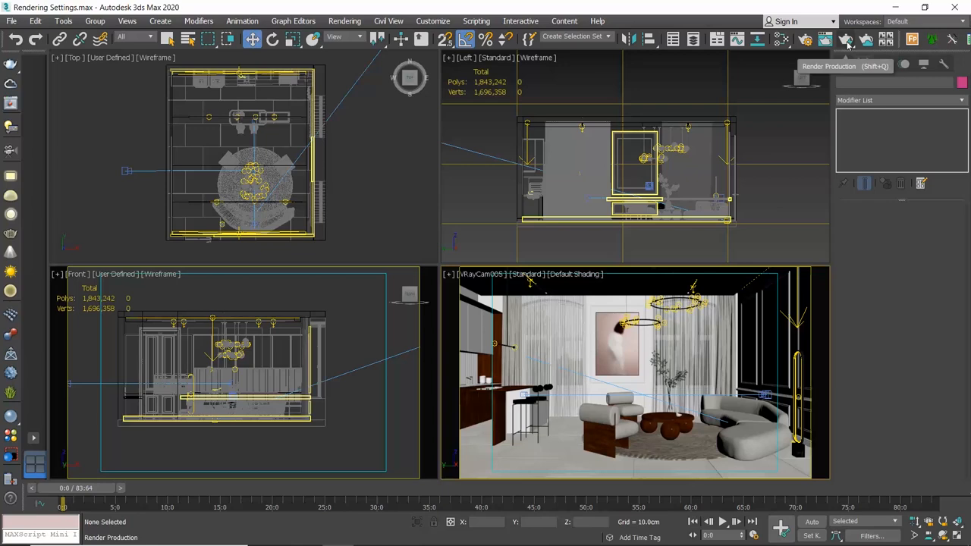
click(846, 39)
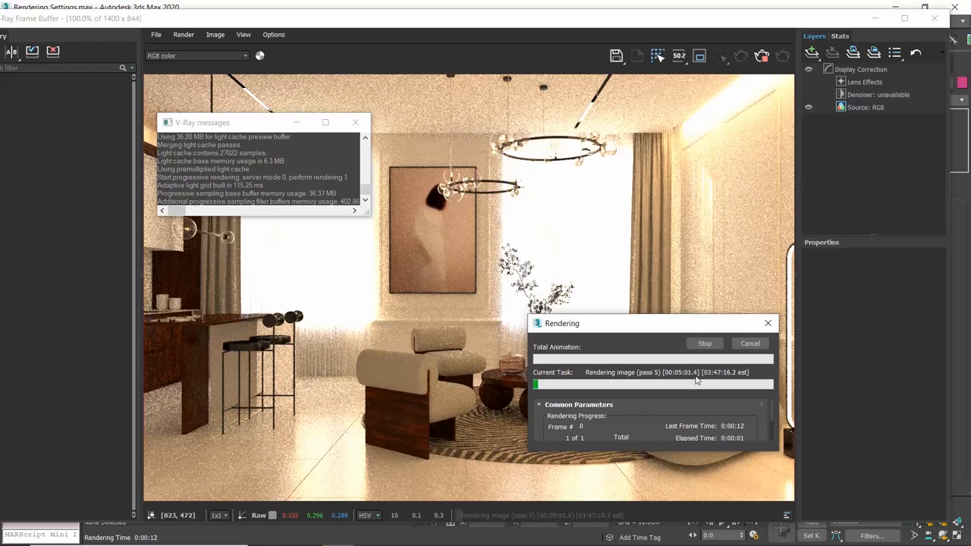
mouse_move(699, 381)
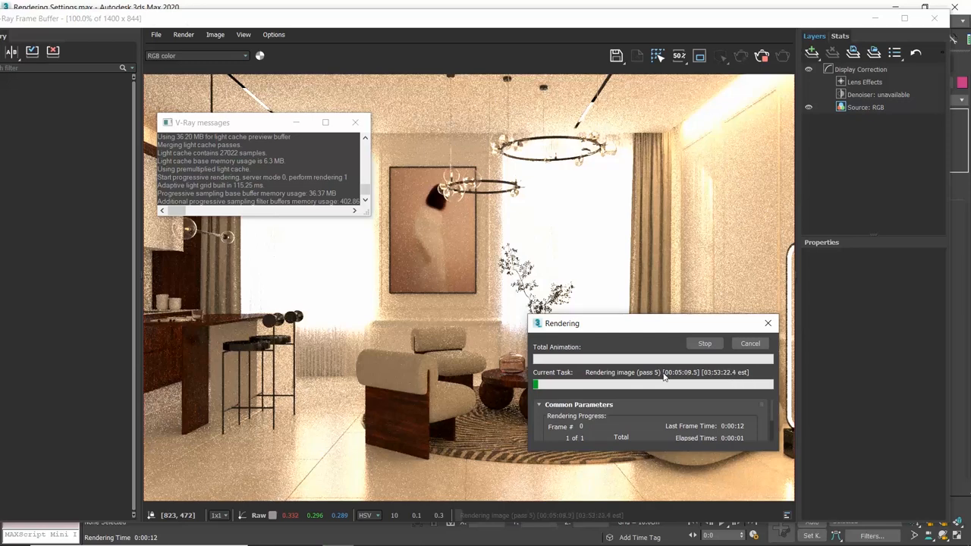
mouse_move(560, 391)
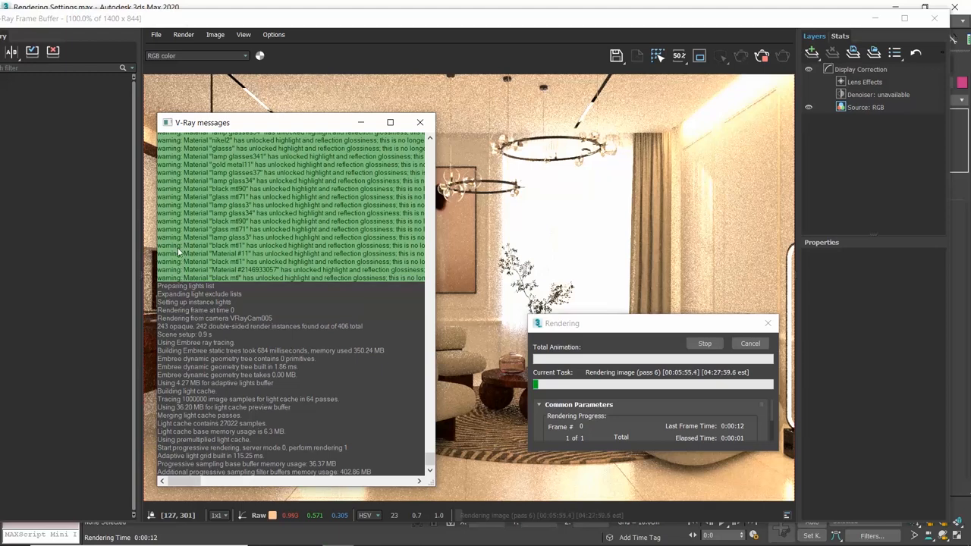
mouse_move(265, 255)
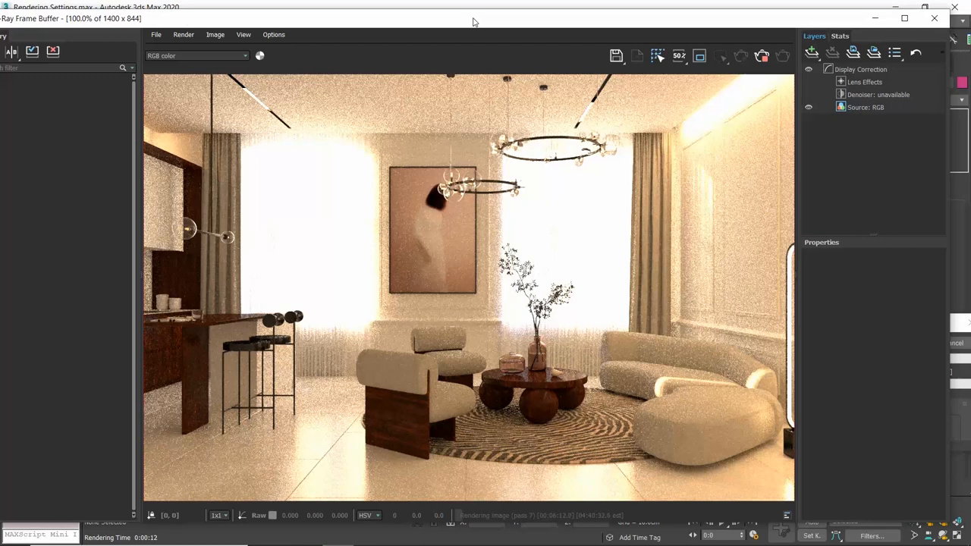
mouse_move(501, 392)
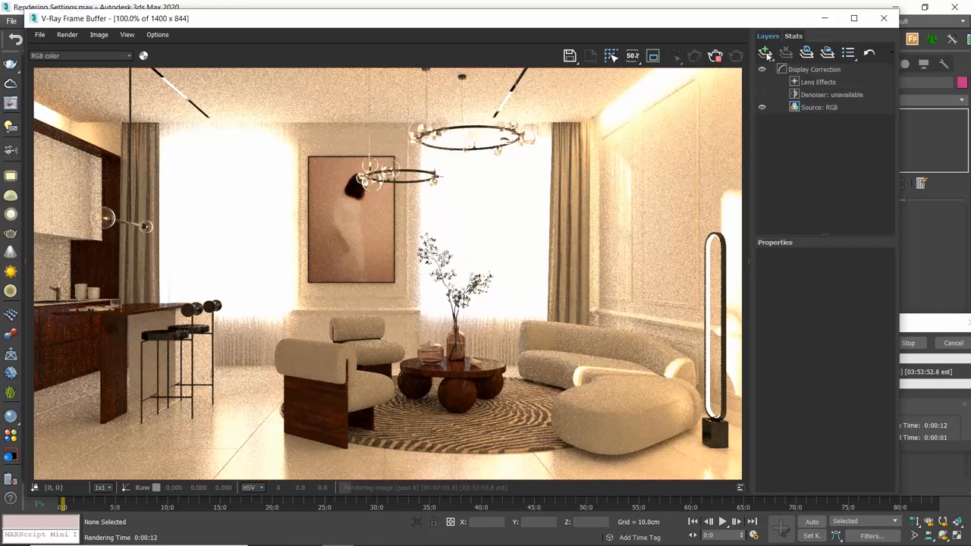
Add an Exposure correction layer and test darker exposure values before returning to 0.
click(765, 52)
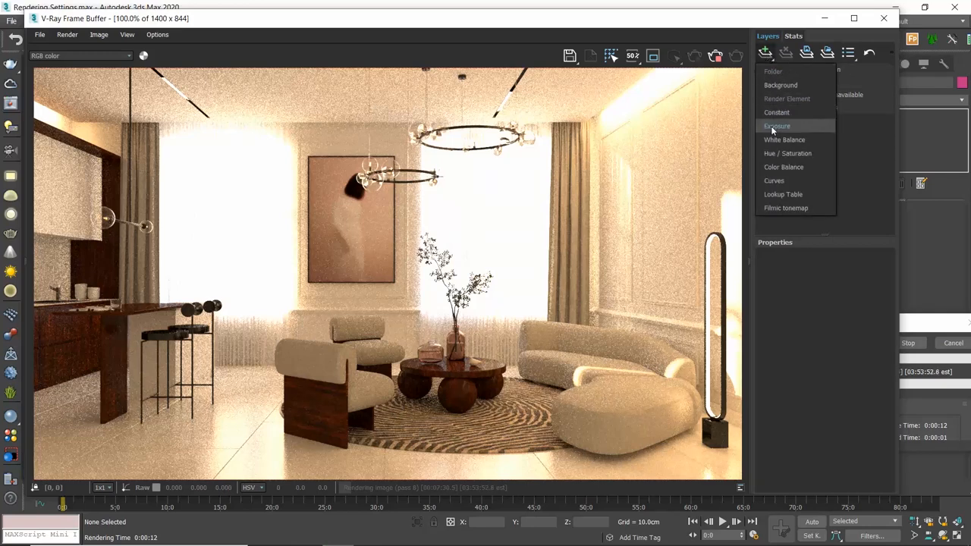
click(777, 126)
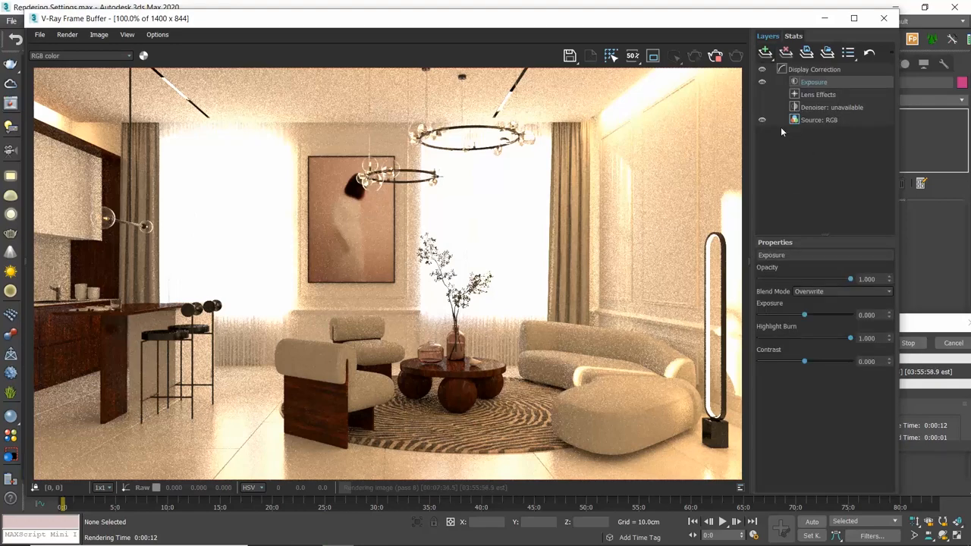
mouse_move(784, 250)
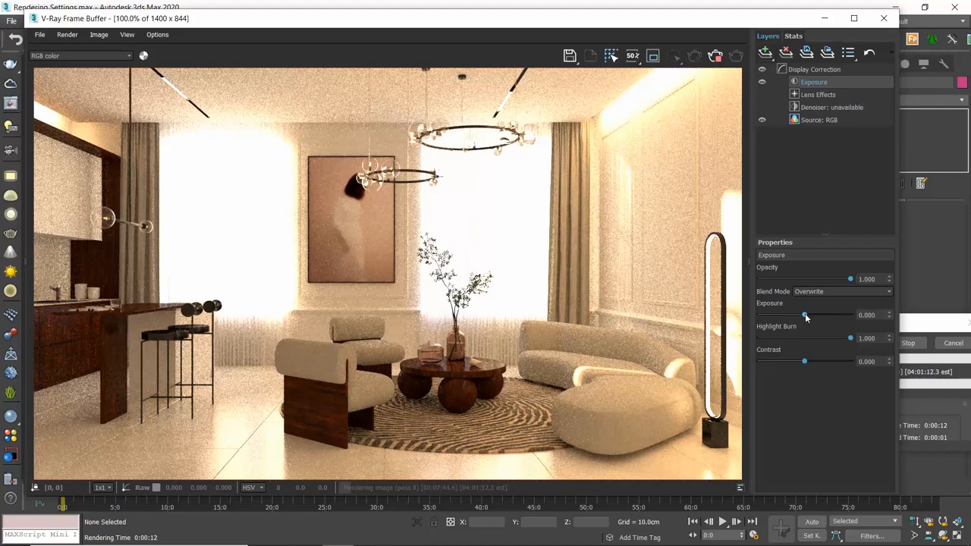
drag(805, 315, 793, 315)
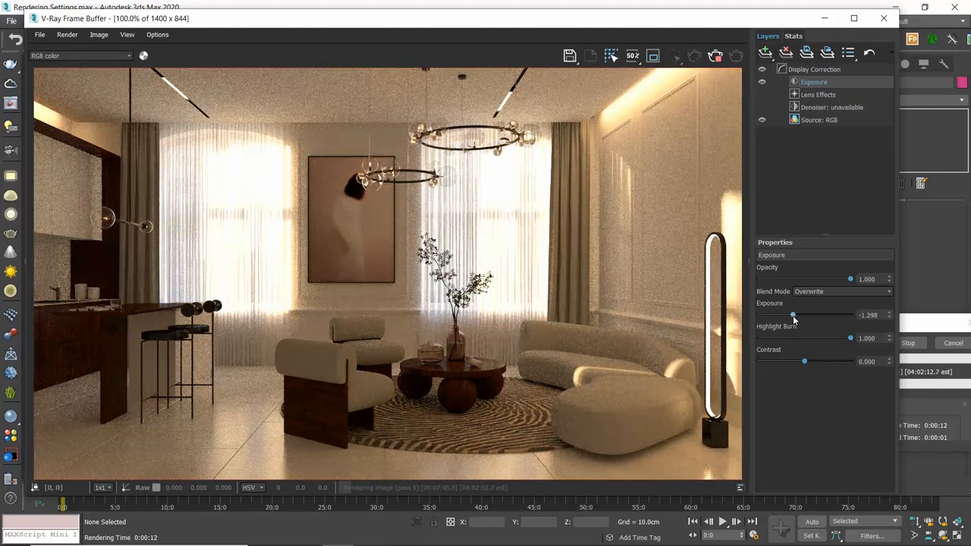
drag(794, 315, 794, 315)
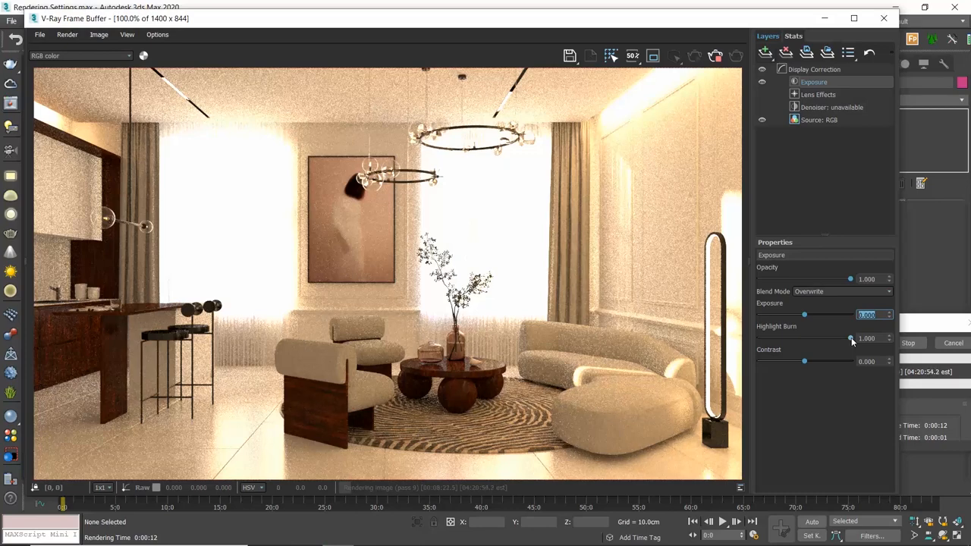
Lower the Exposure layer's Highlight Burn to about 0.09 to recover the windows.
drag(850, 339, 795, 339)
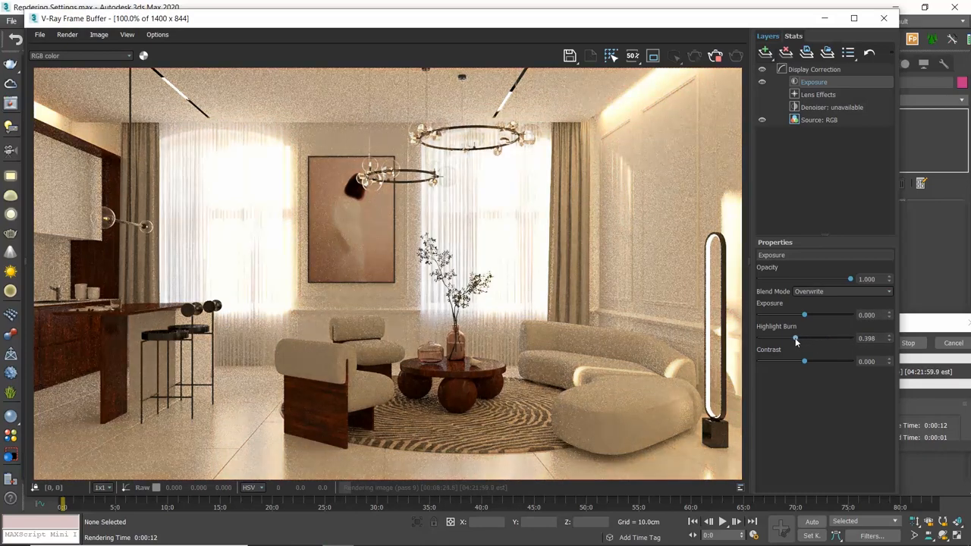
drag(795, 338, 773, 338)
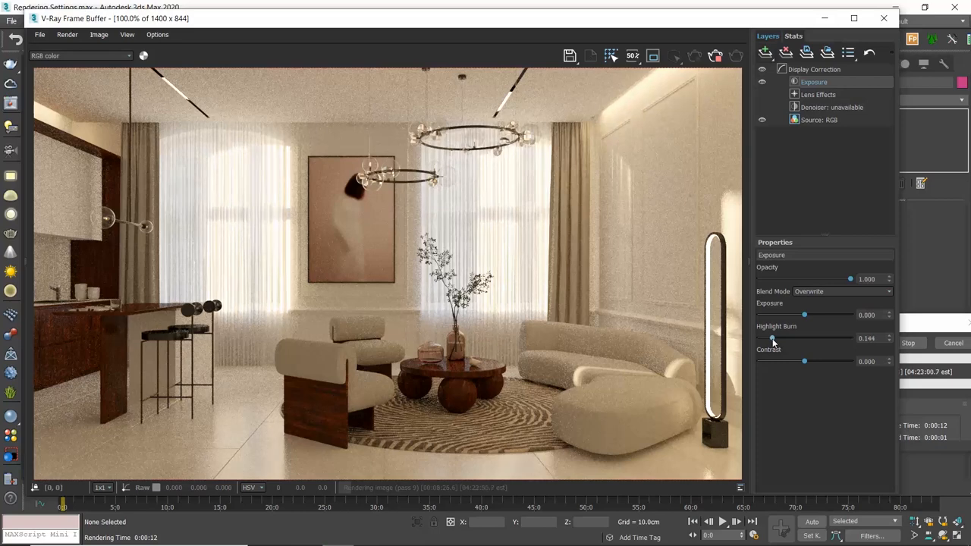
drag(772, 339, 767, 339)
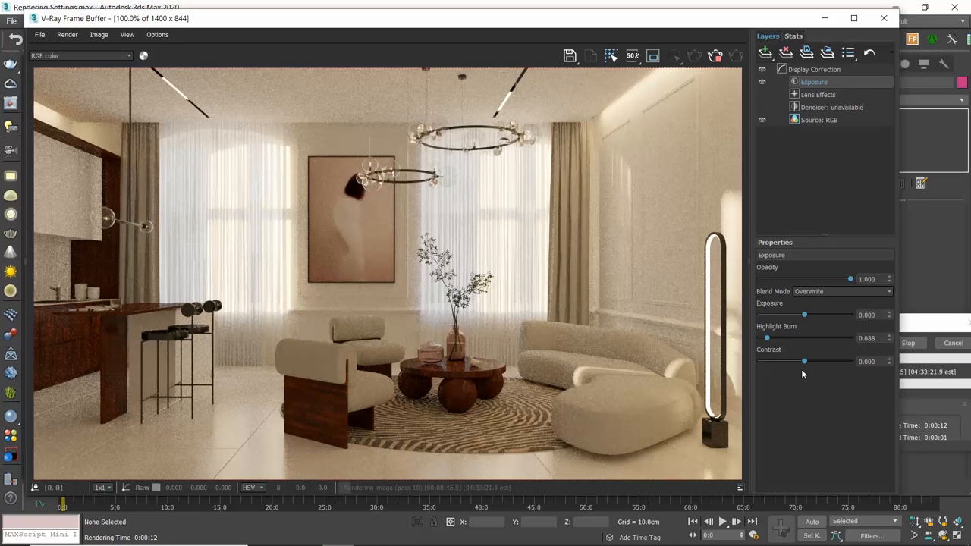
Push Exposure contrast to its high and low extremes, settling slightly positive.
drag(804, 361, 846, 362)
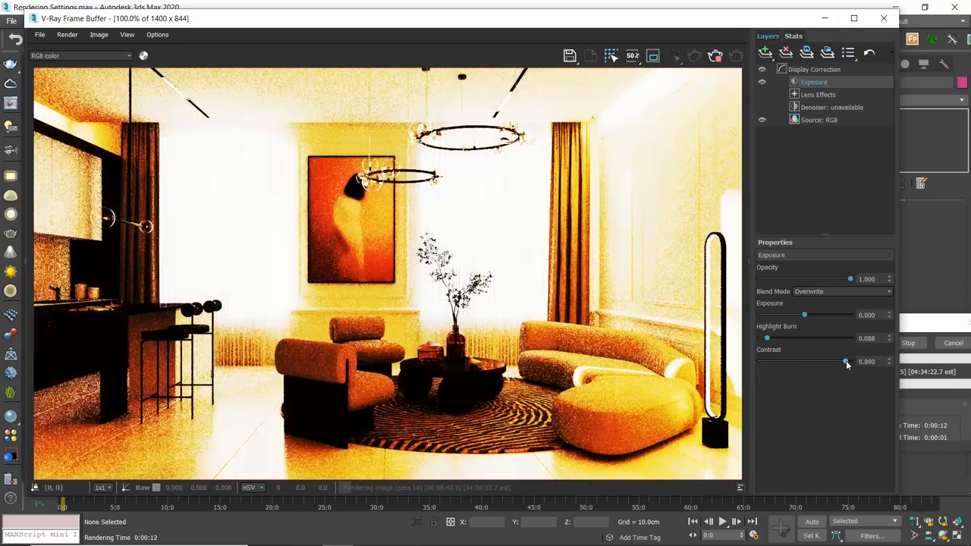
drag(846, 361, 759, 361)
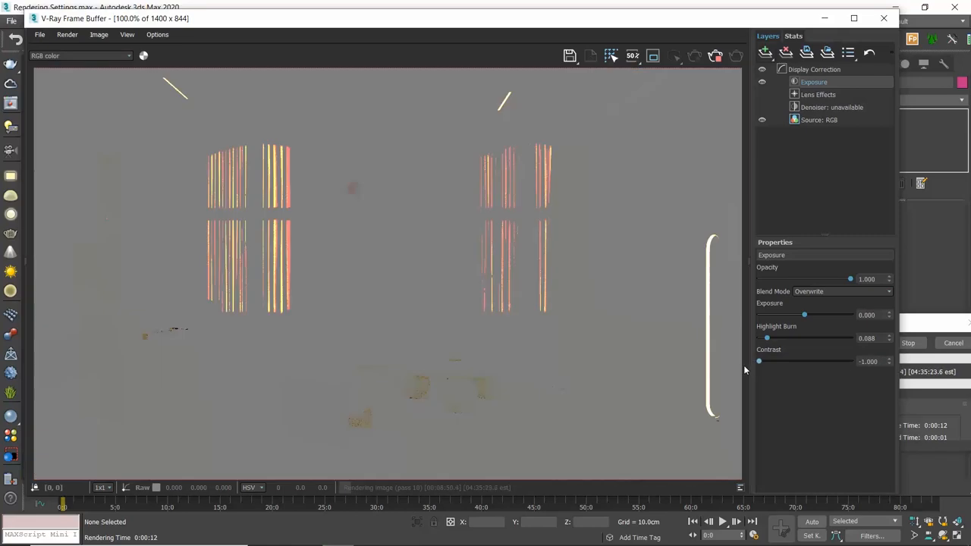
drag(759, 361, 806, 362)
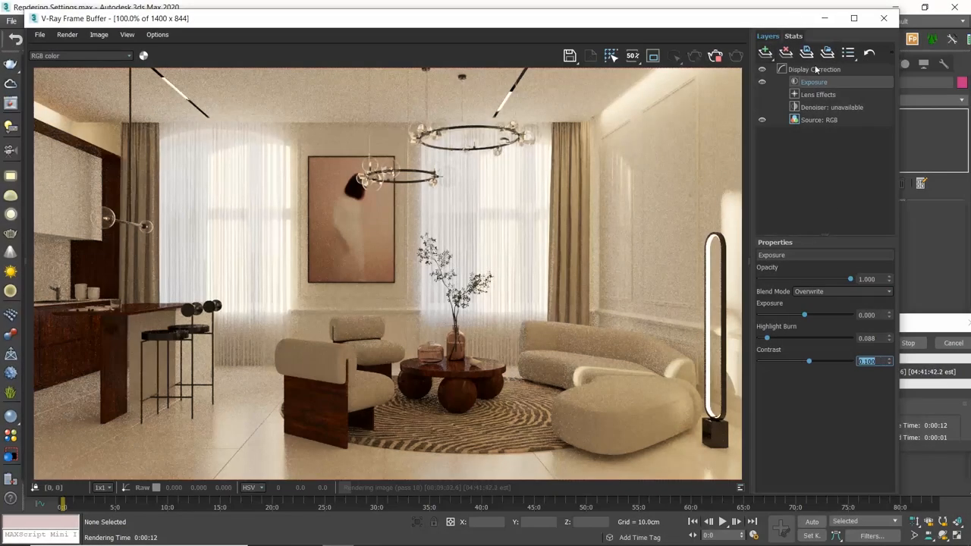
Add a White Balance layer and swing its temperature between cool and warm.
click(765, 52)
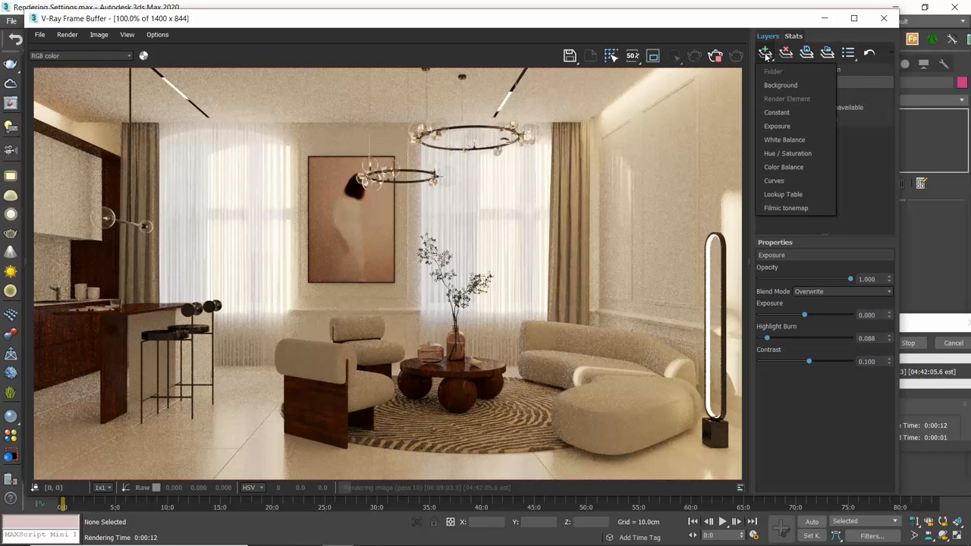
click(785, 139)
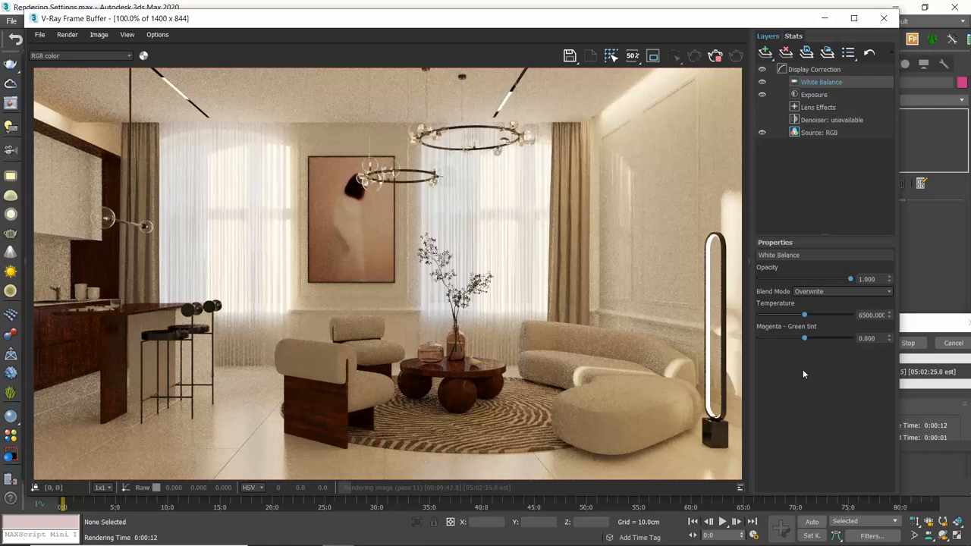
mouse_move(699, 207)
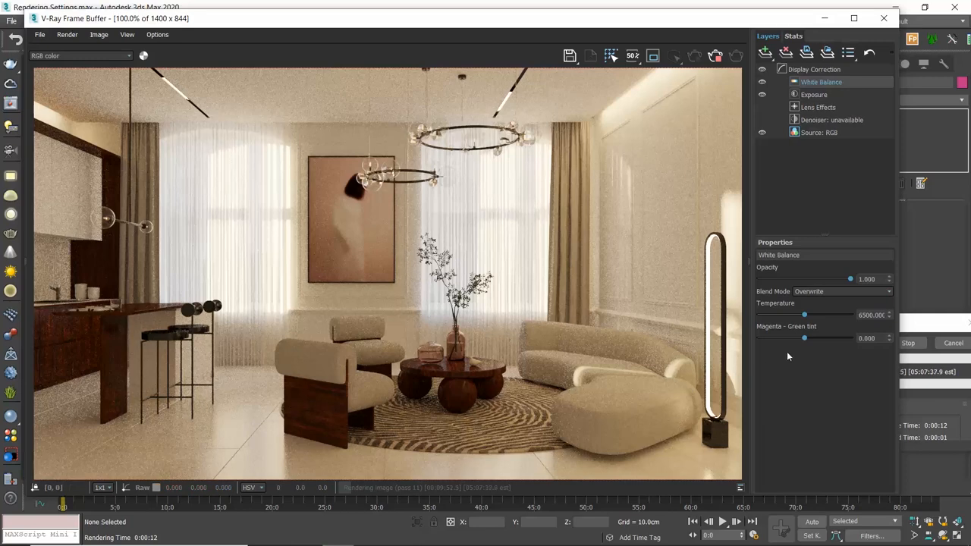
drag(804, 314, 800, 314)
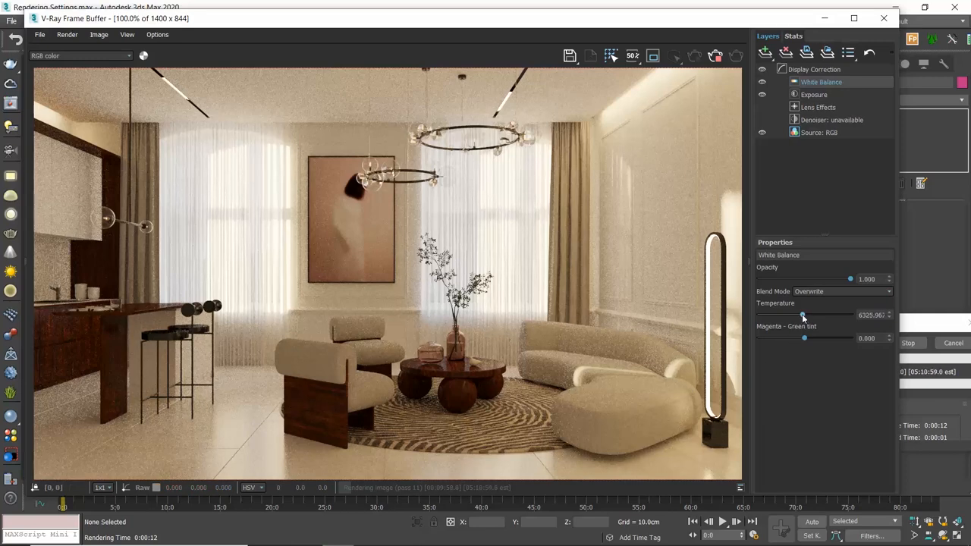
drag(803, 314, 772, 314)
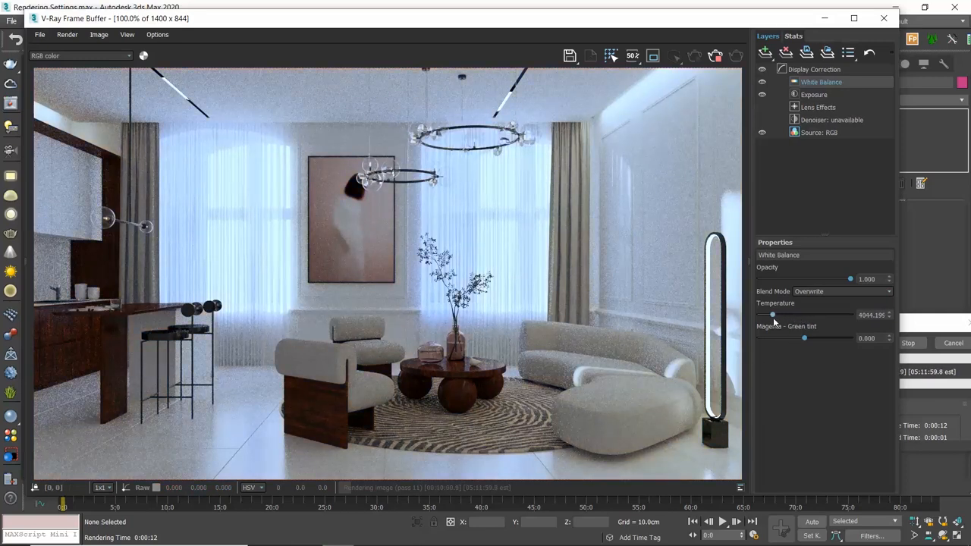
drag(772, 315, 838, 315)
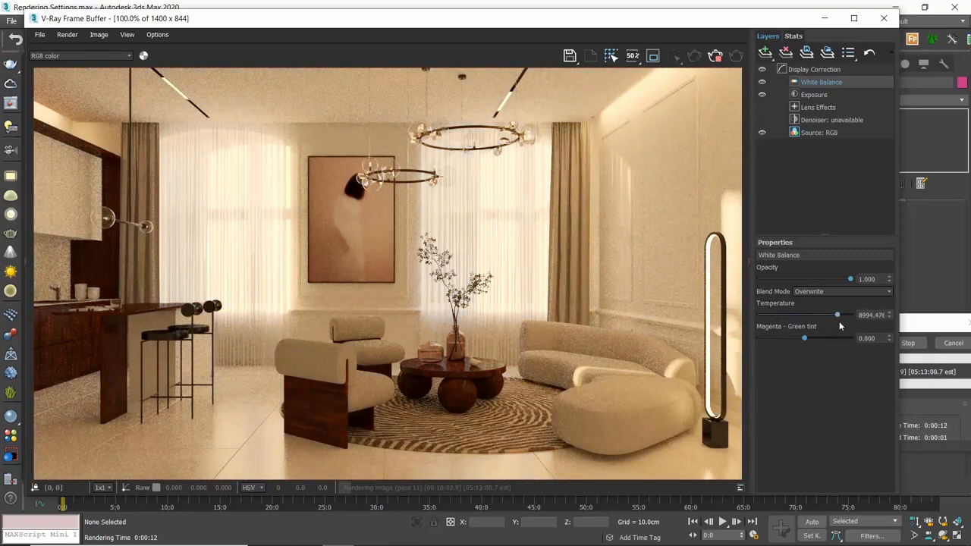
drag(837, 314, 829, 315)
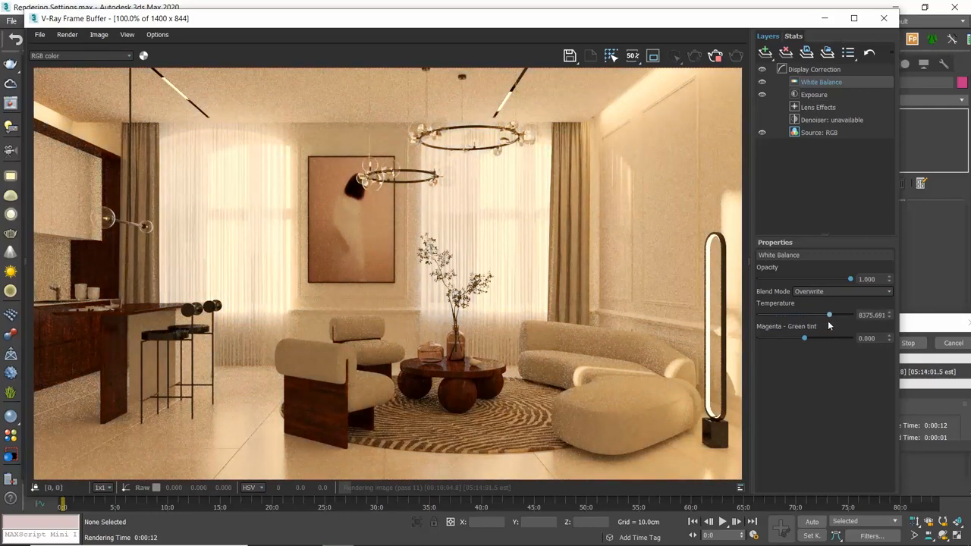
drag(829, 314, 809, 314)
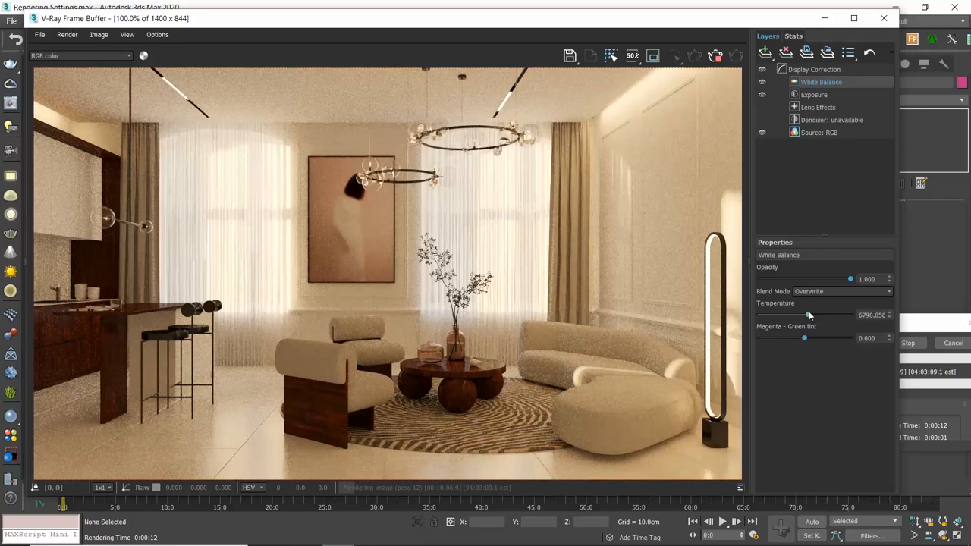
Fine-tune the temperature through about 5550, 5240 and 4430, settling near 5514.
drag(810, 315, 793, 315)
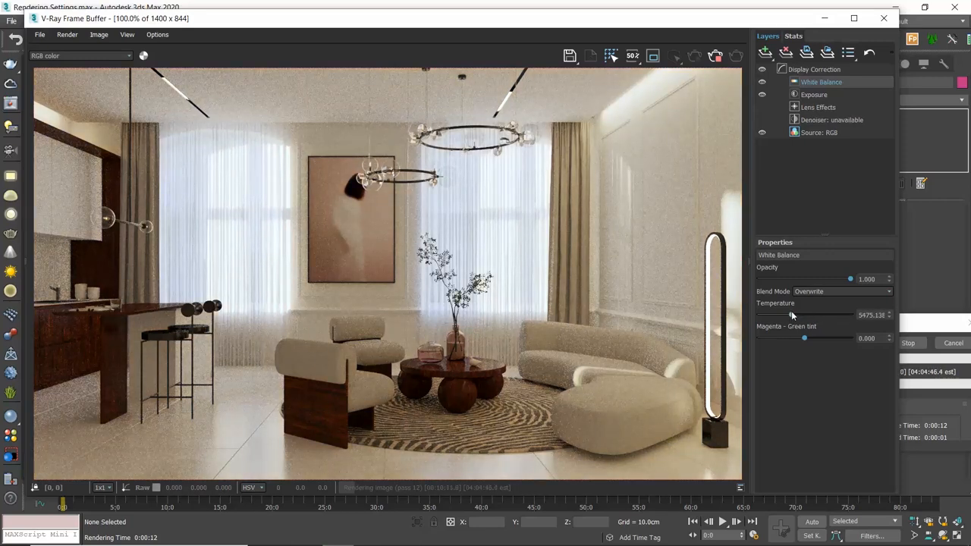
drag(804, 315, 793, 315)
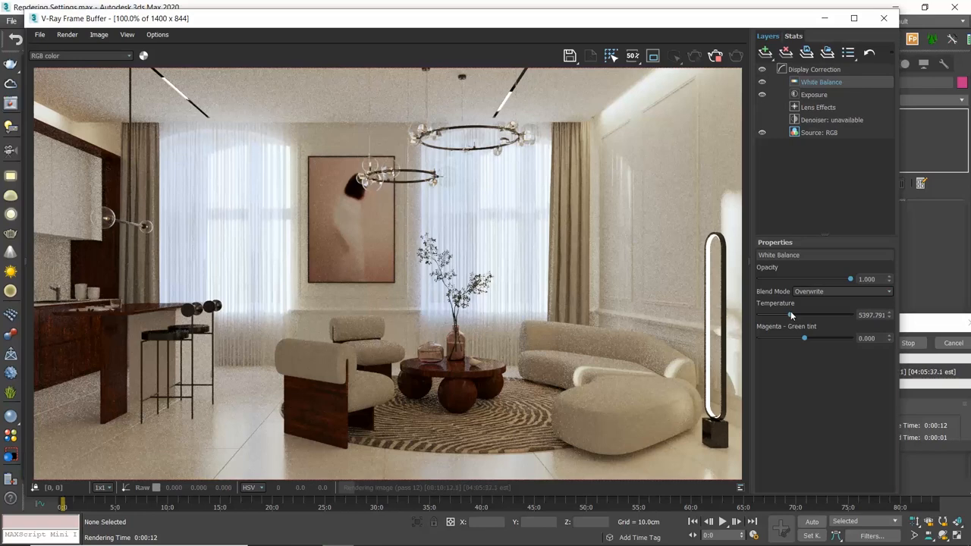
drag(791, 315, 795, 315)
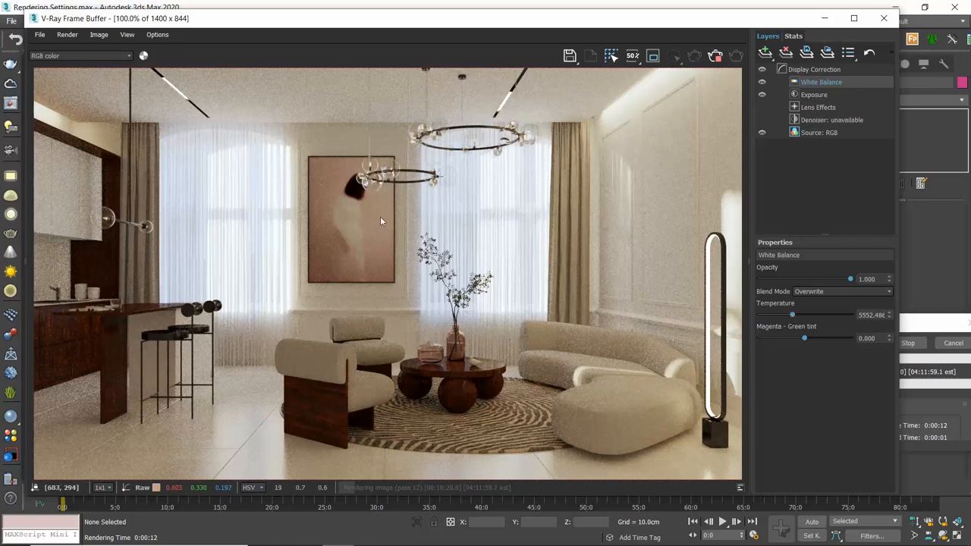
mouse_move(288, 99)
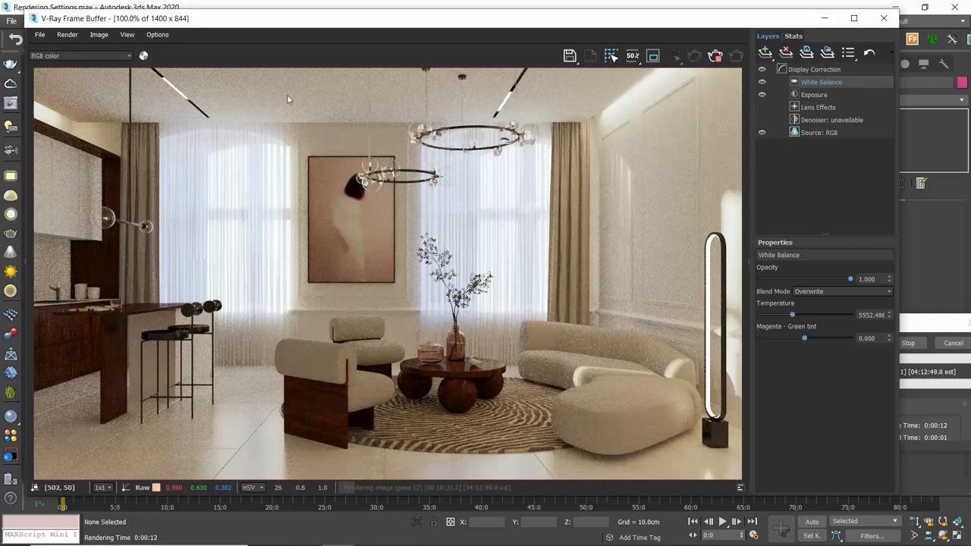
mouse_move(35, 202)
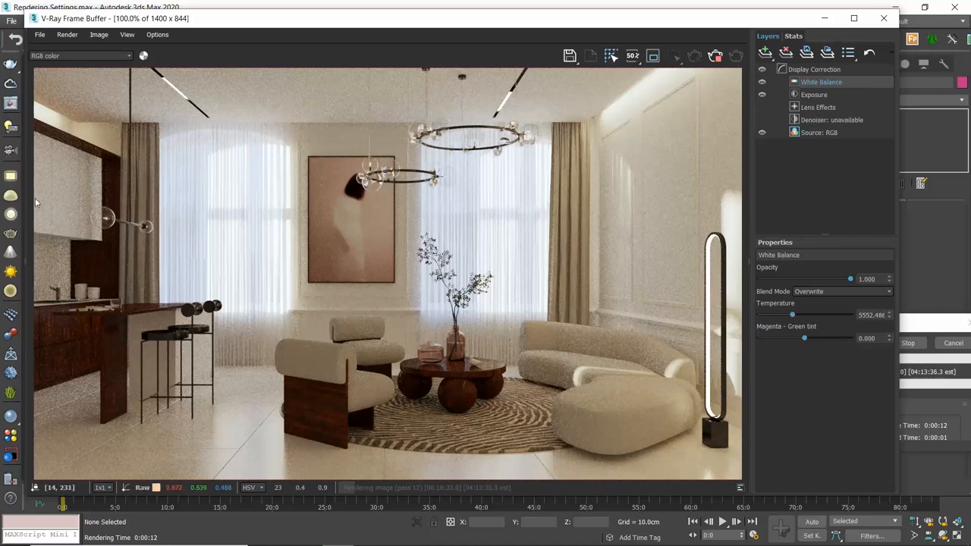
mouse_move(59, 228)
text(6500.000)
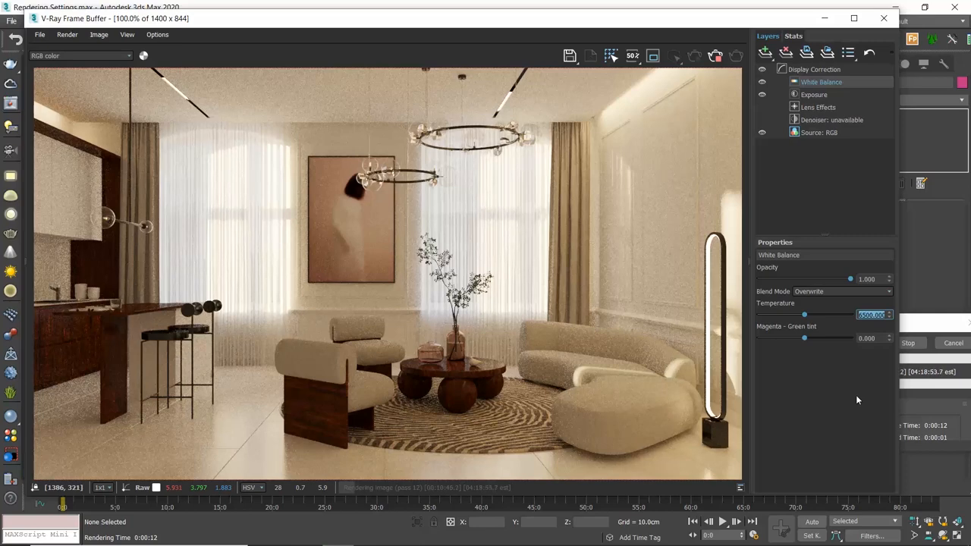
drag(804, 314, 792, 315)
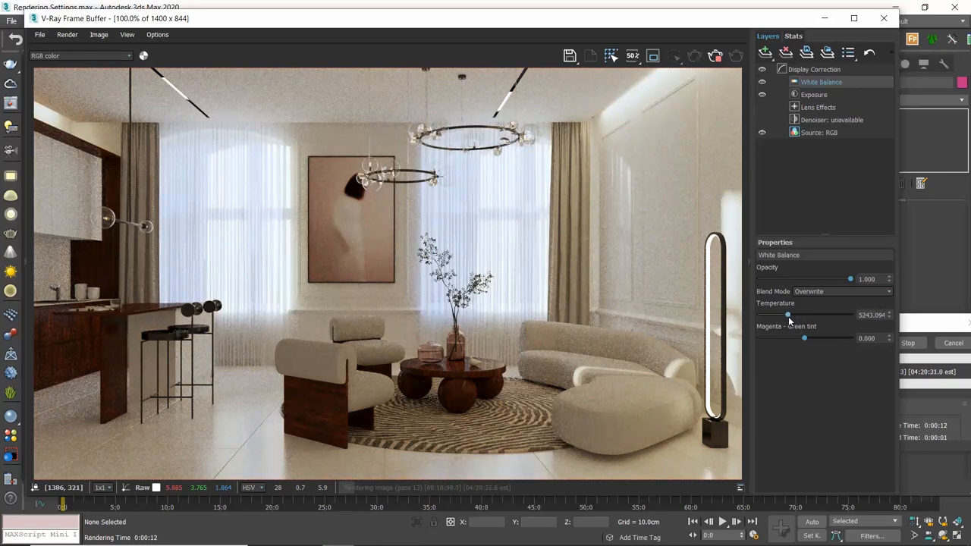
drag(788, 314, 790, 314)
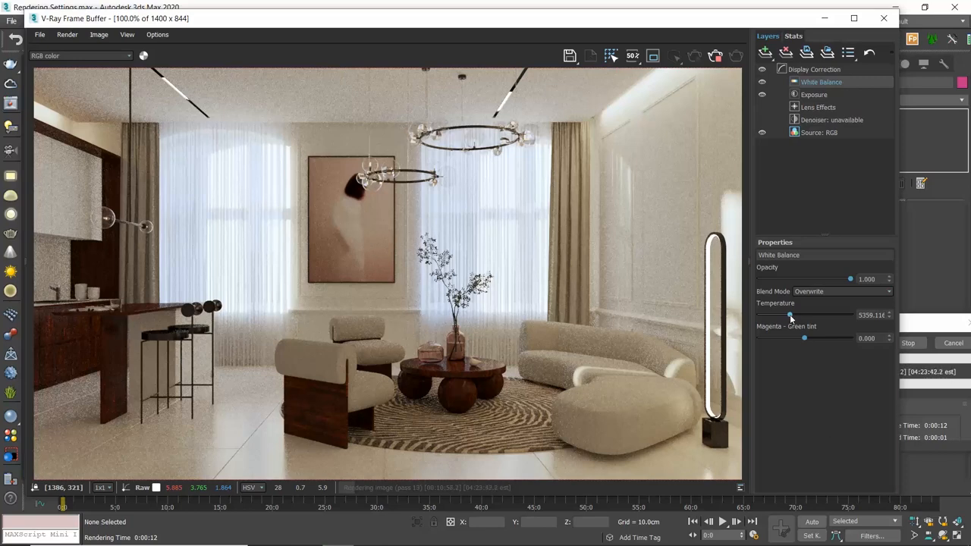
drag(791, 315, 779, 315)
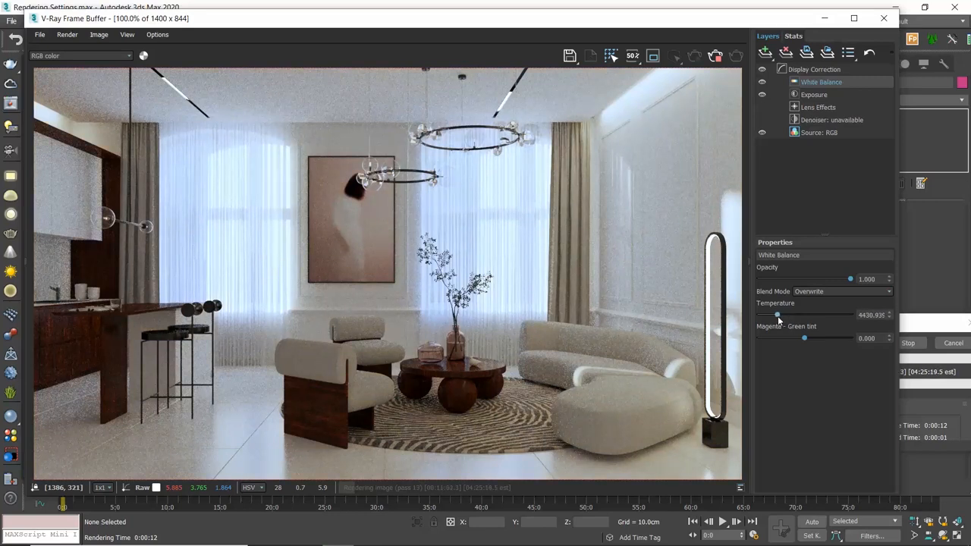
drag(777, 314, 787, 314)
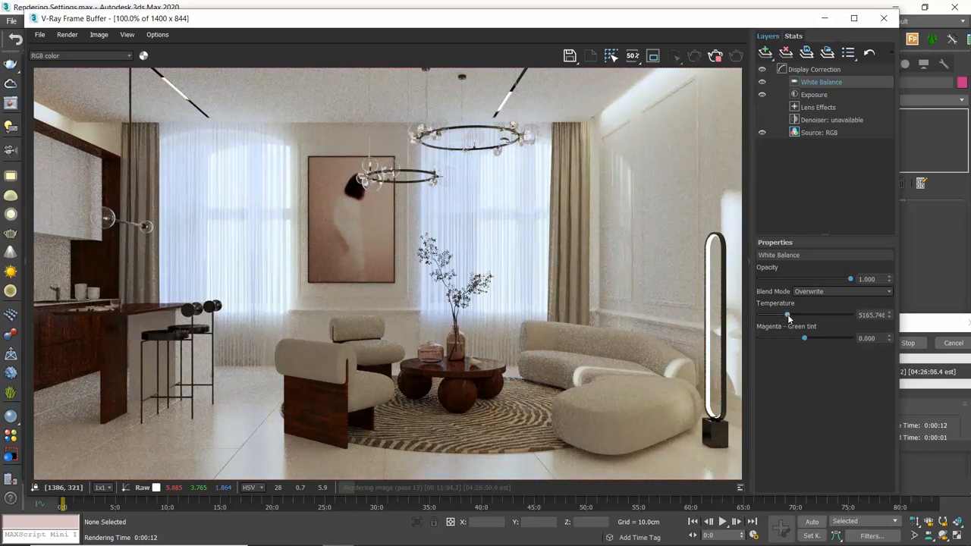
drag(786, 315, 793, 315)
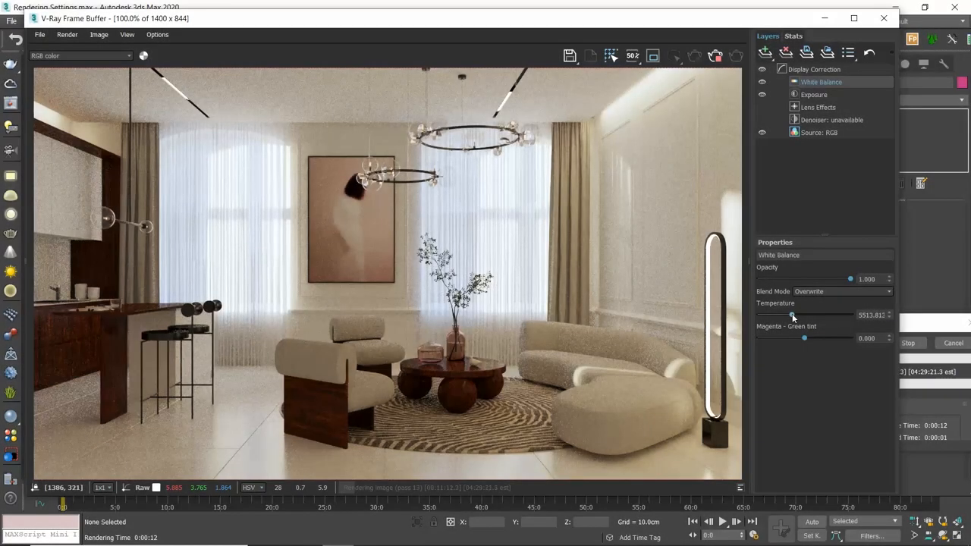
mouse_move(785, 190)
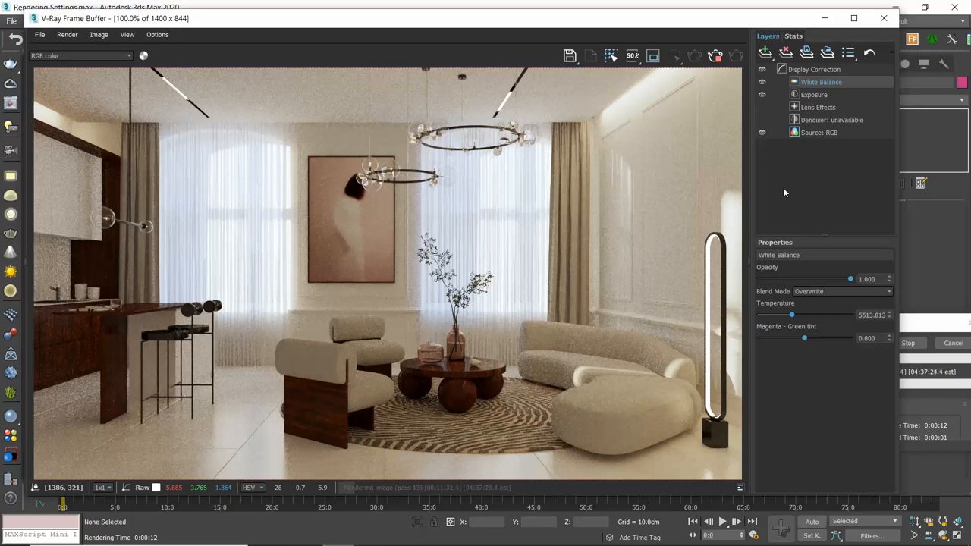
Create a Curves layer atop the White Balance layer, leaving its master curve linear.
click(765, 51)
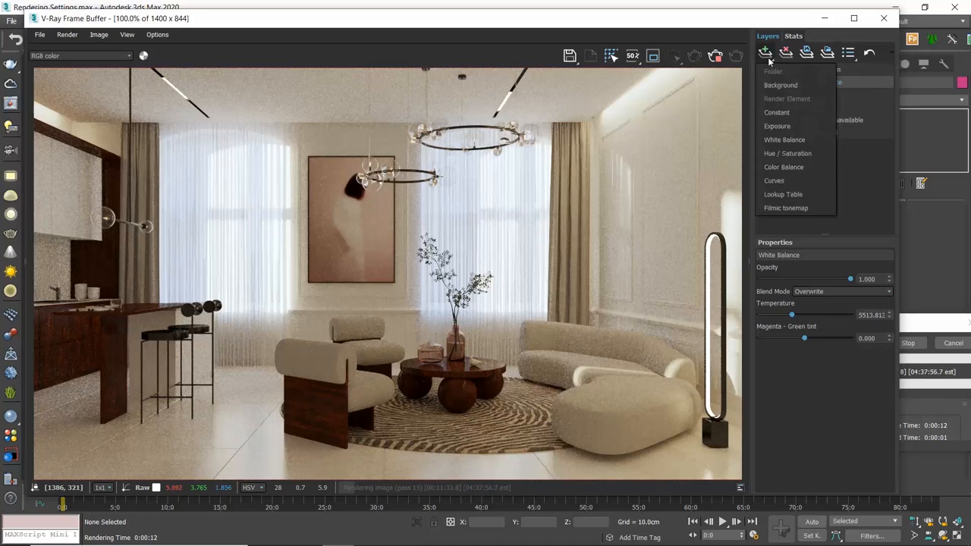
click(774, 180)
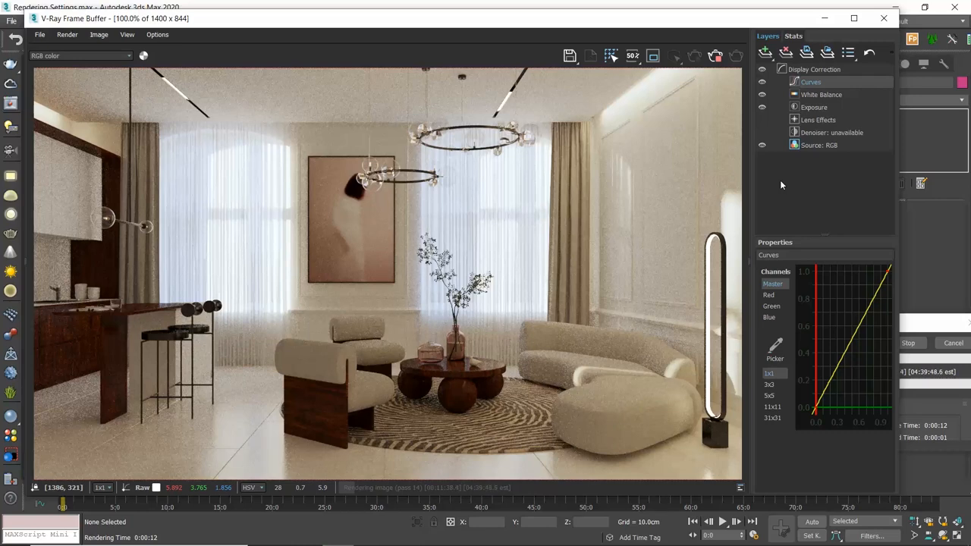
mouse_move(757, 226)
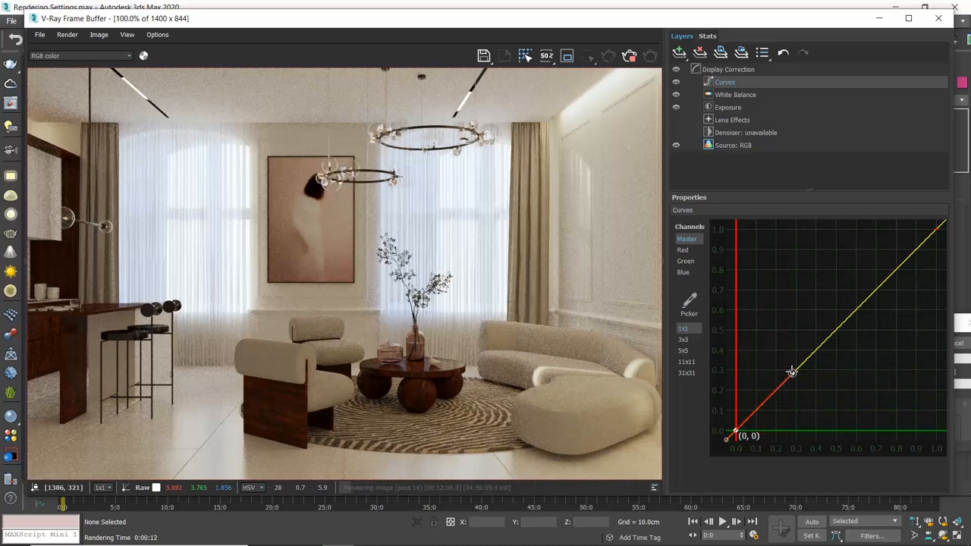
Pull the master curve's lower section down to deepen the shadows.
drag(793, 372, 804, 394)
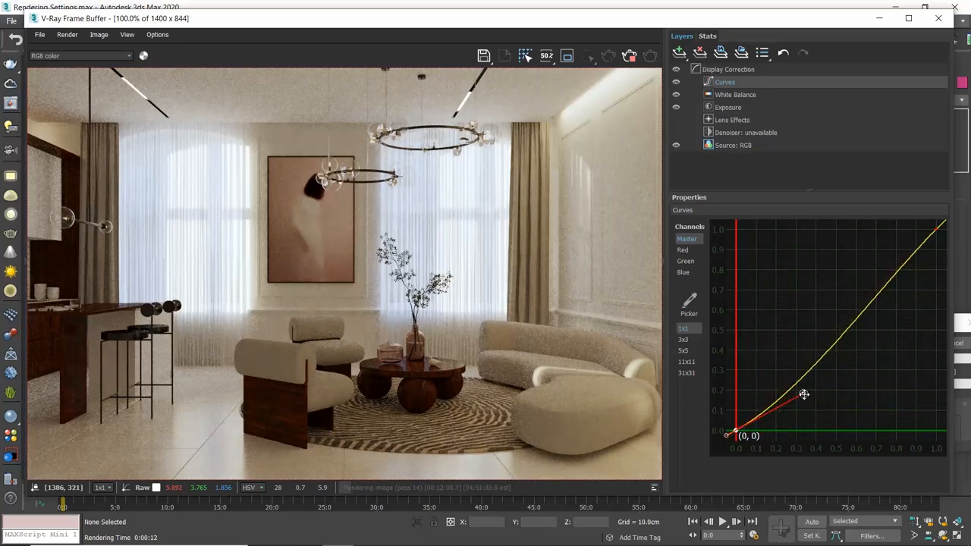
drag(803, 395, 810, 397)
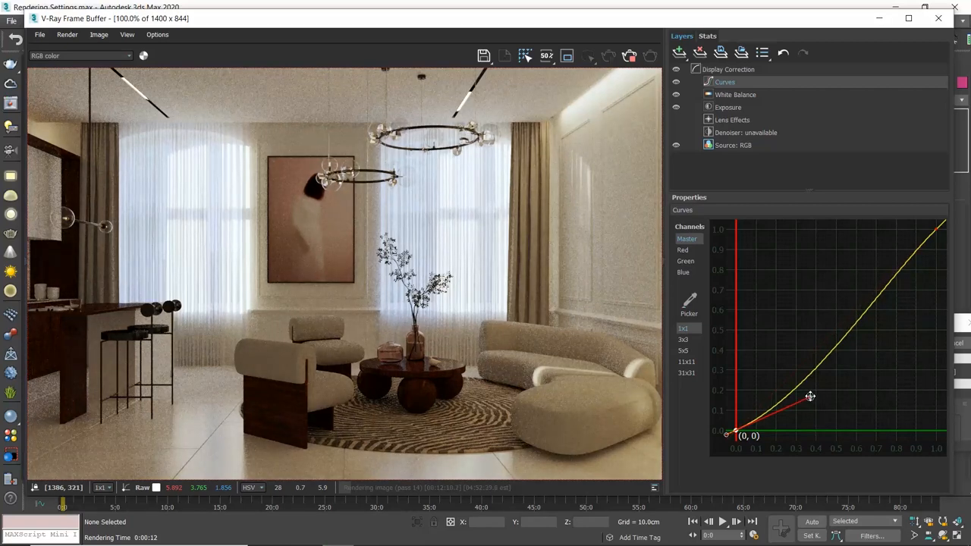
drag(811, 398, 816, 395)
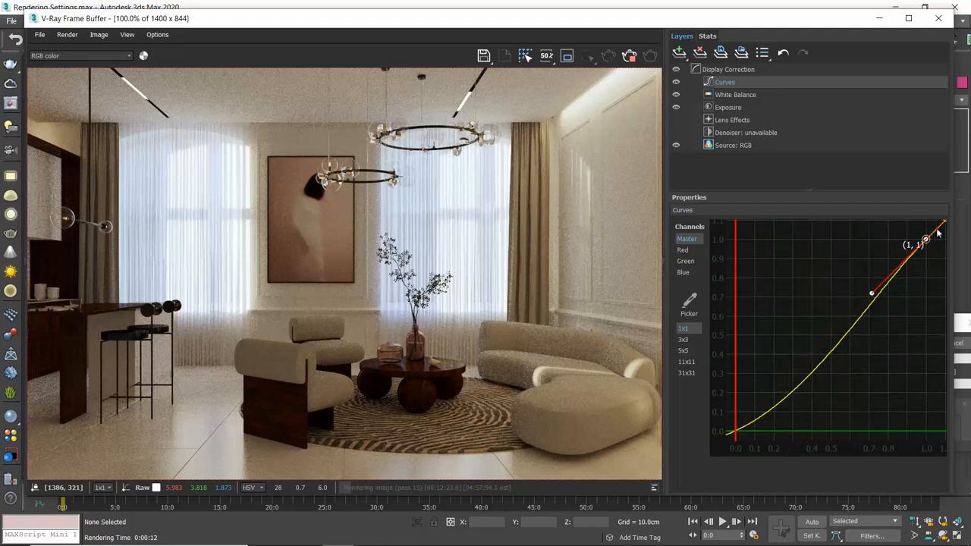
Bend the curve's upper section to roll off highlights, completing the S-curve.
drag(872, 293, 872, 291)
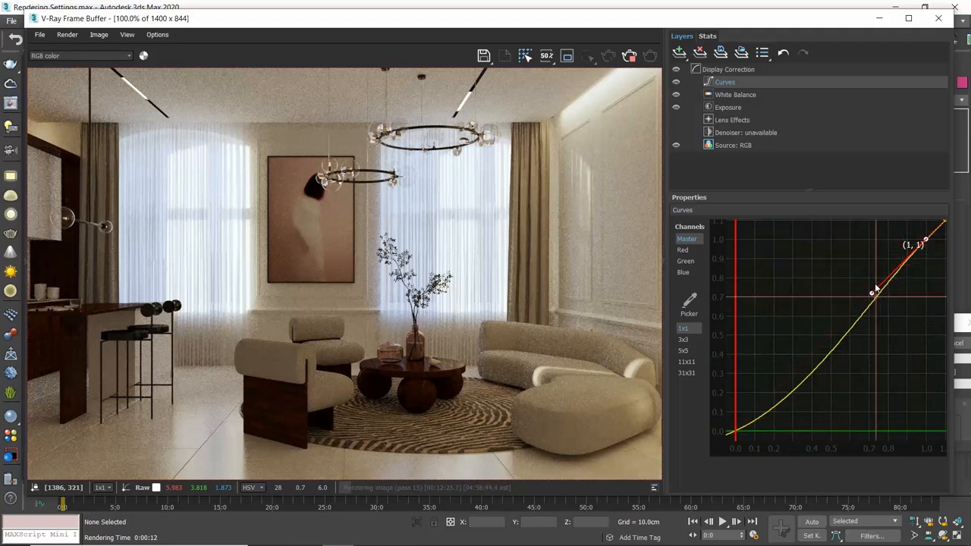
drag(873, 292, 871, 293)
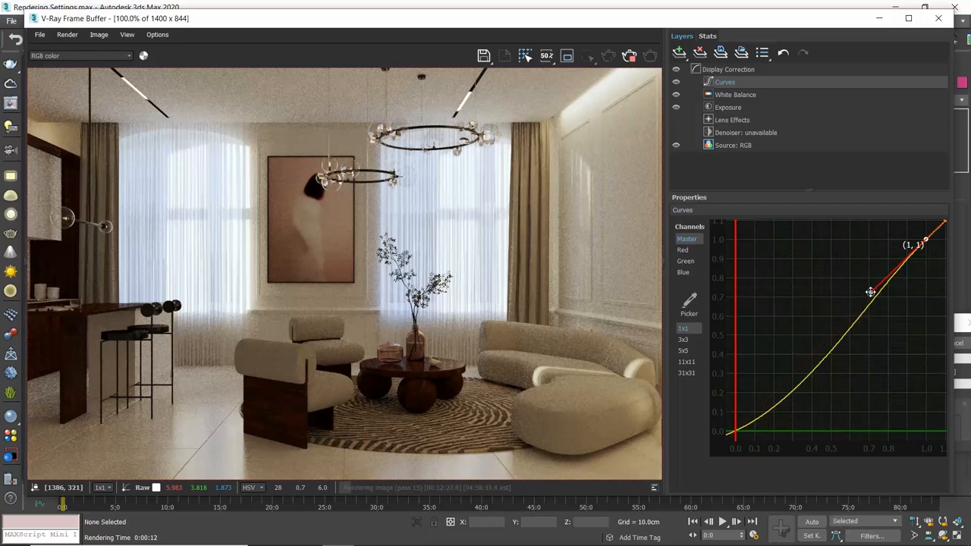
drag(870, 292, 829, 265)
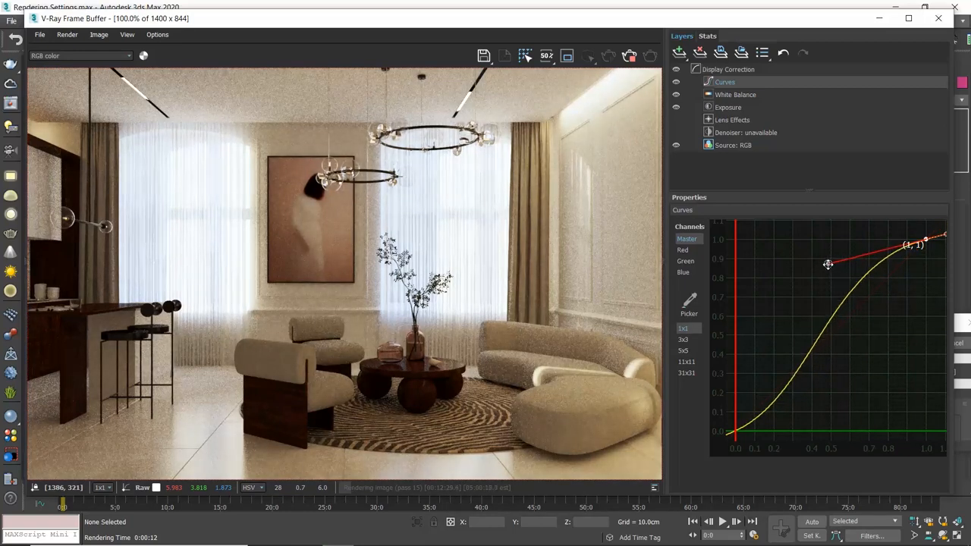
drag(828, 265, 835, 258)
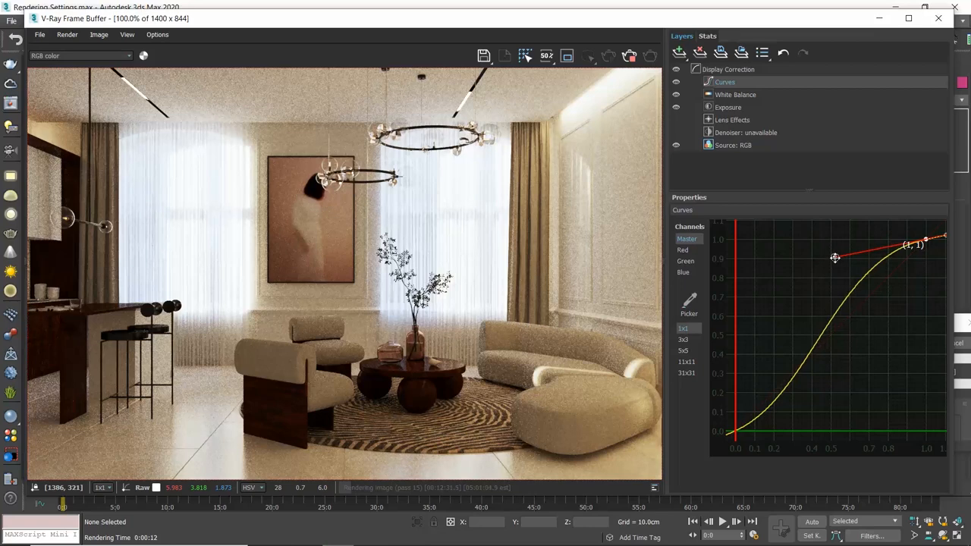
drag(835, 258, 838, 253)
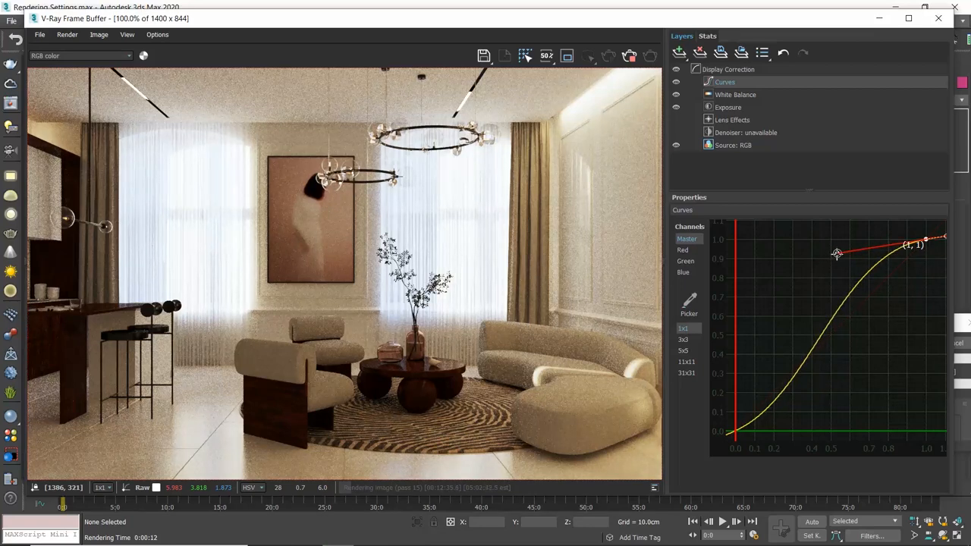
drag(837, 253, 851, 253)
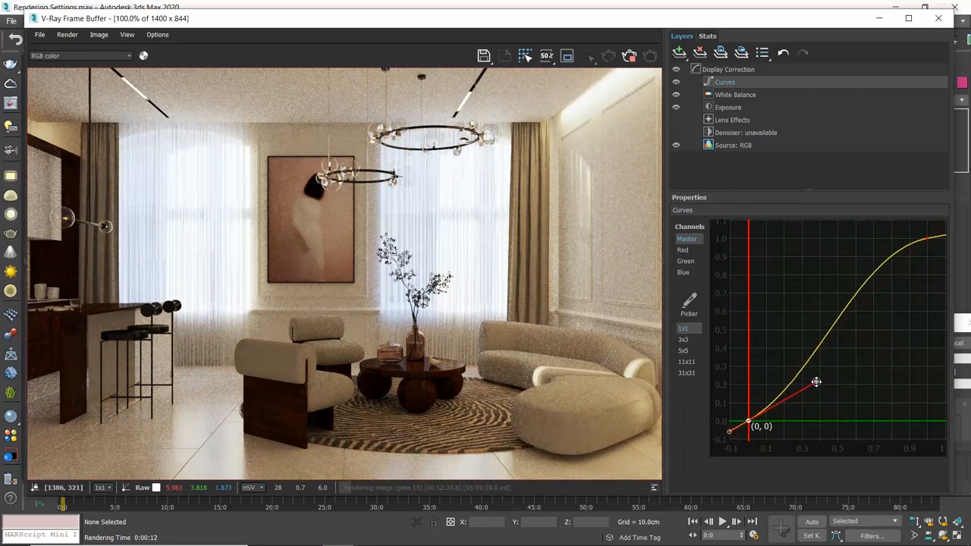
Test crushing the curve's shadow end, then ease it to a gentler toe.
drag(817, 382, 814, 381)
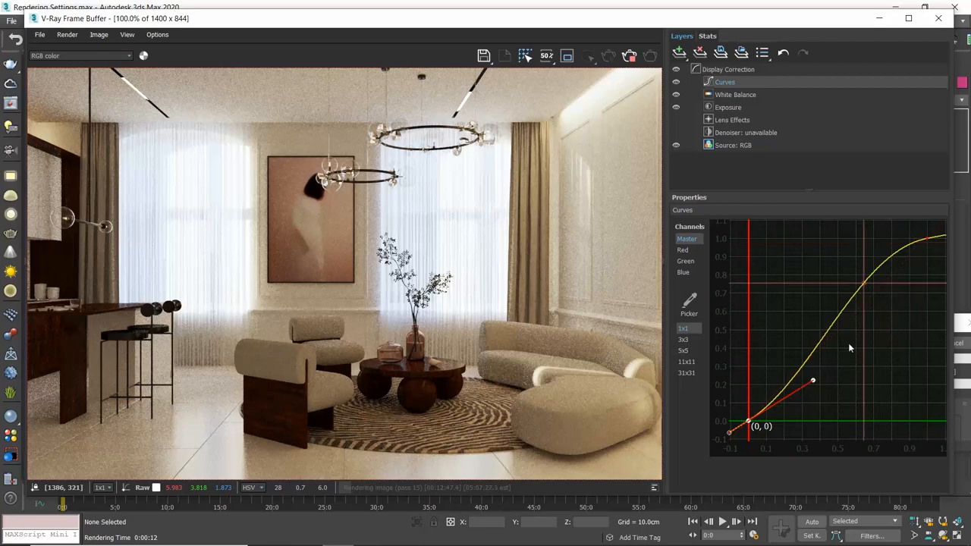
drag(812, 379, 831, 414)
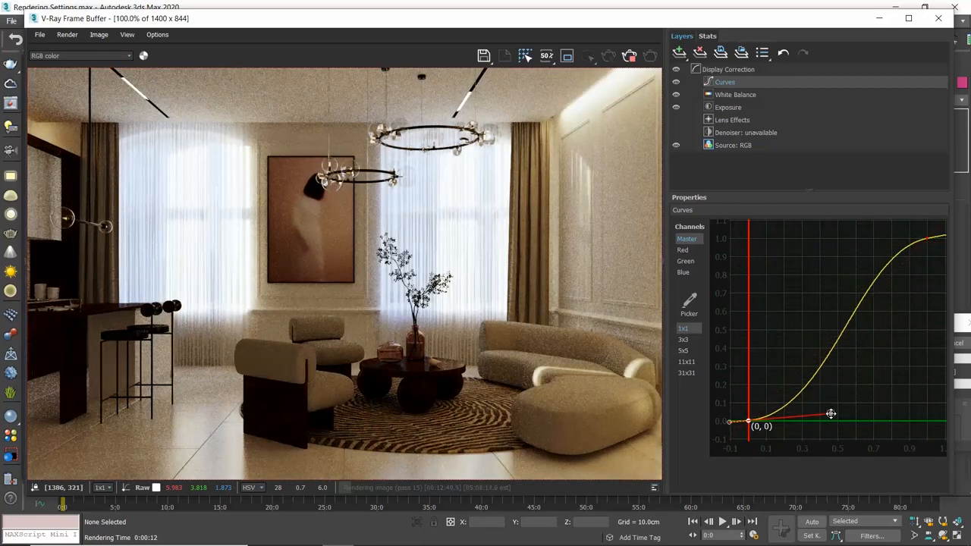
drag(831, 414, 827, 401)
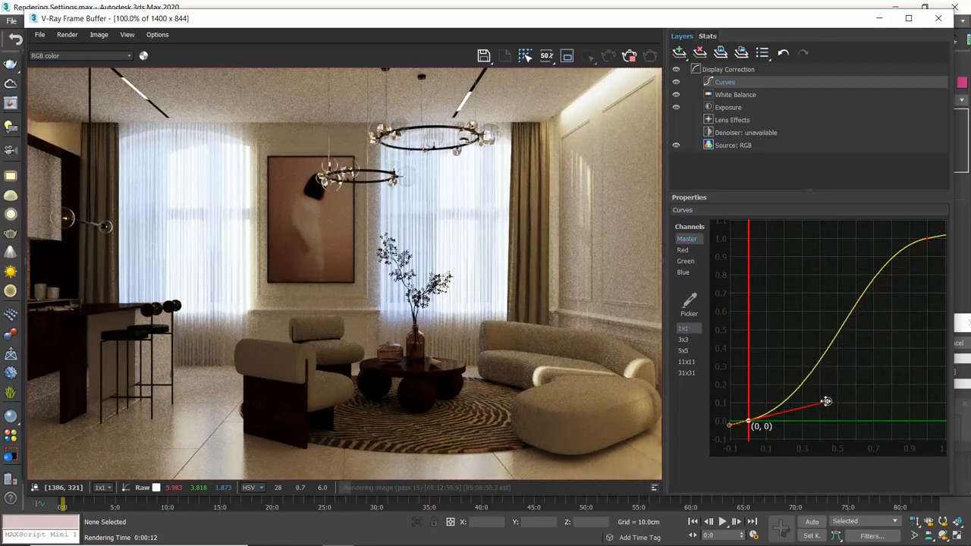
drag(827, 401, 800, 398)
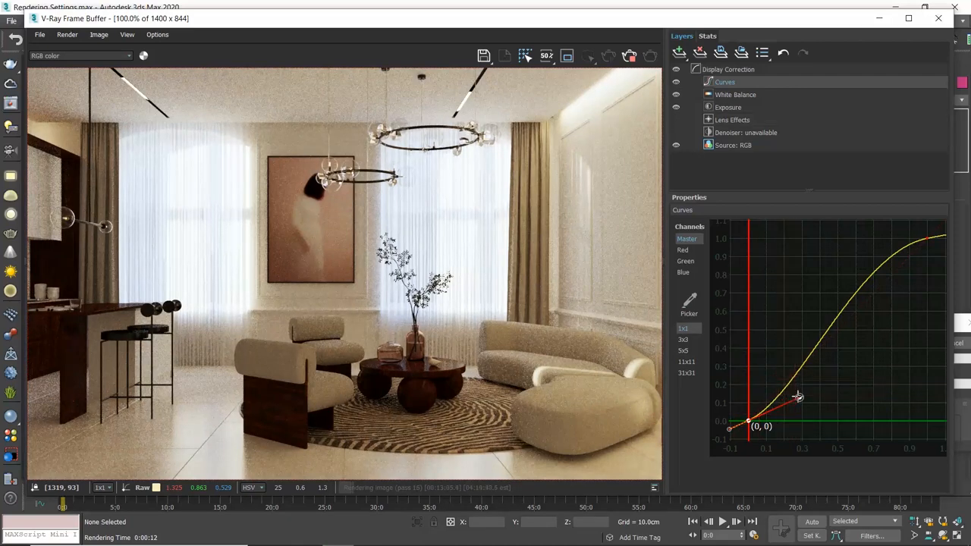
drag(799, 398, 797, 393)
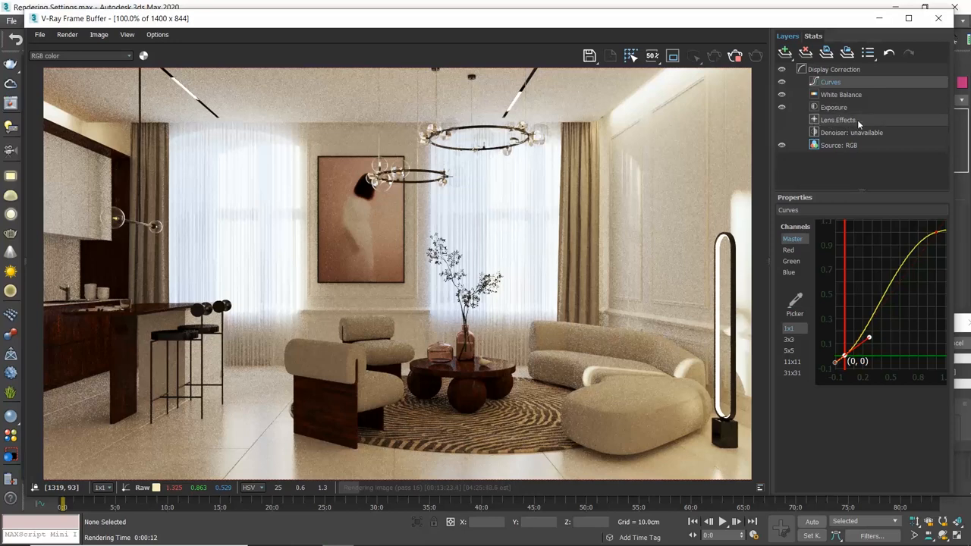
Enable Lens Effects bloom and glare, trying size around 57 and intensity near 1.
click(838, 120)
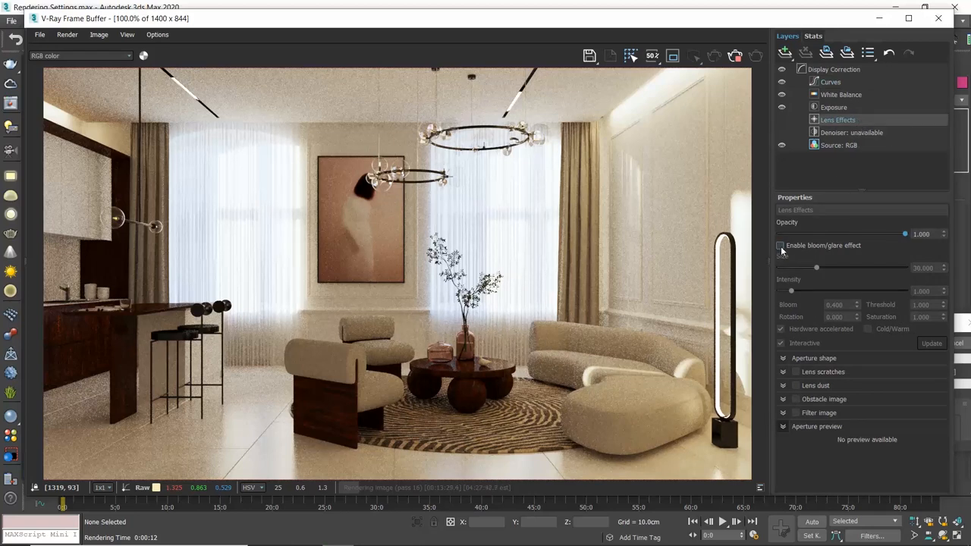
click(781, 245)
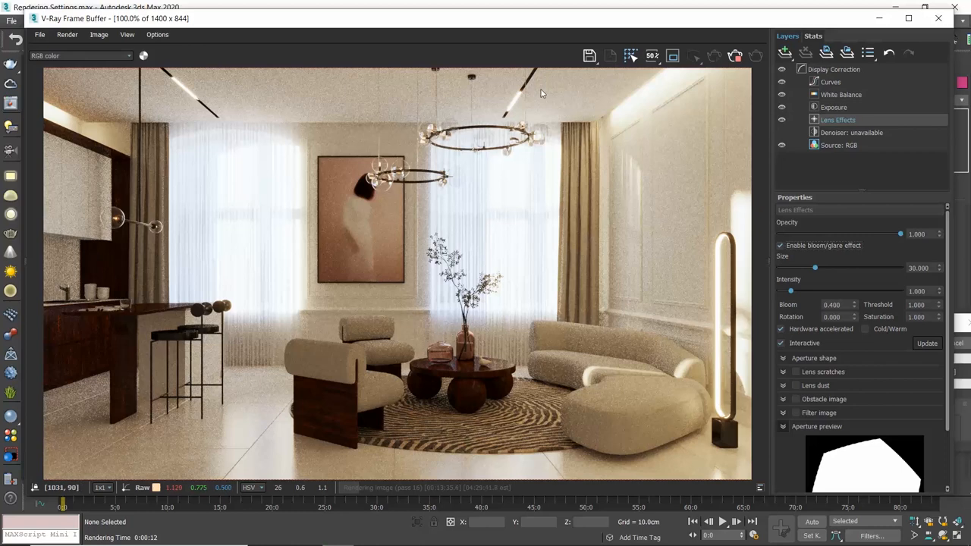
mouse_move(147, 103)
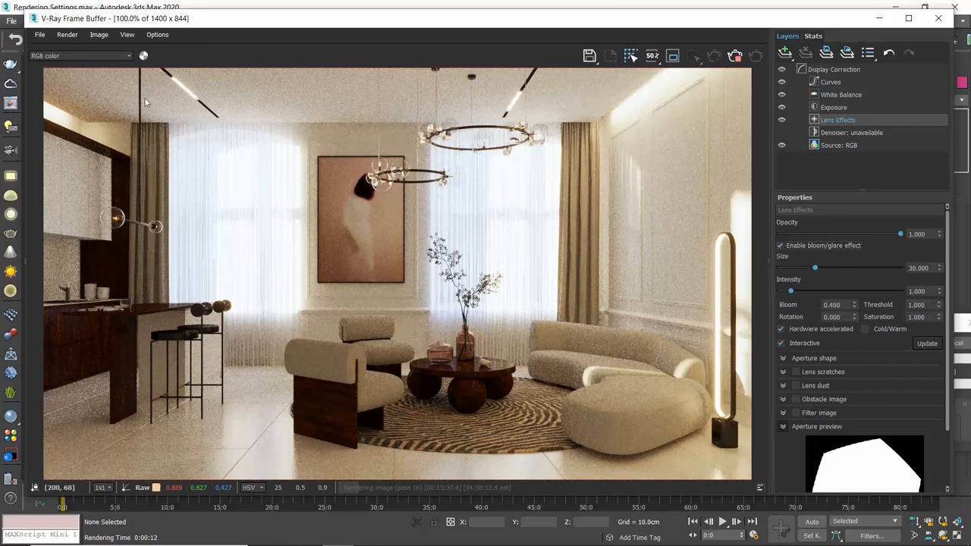
mouse_move(802, 268)
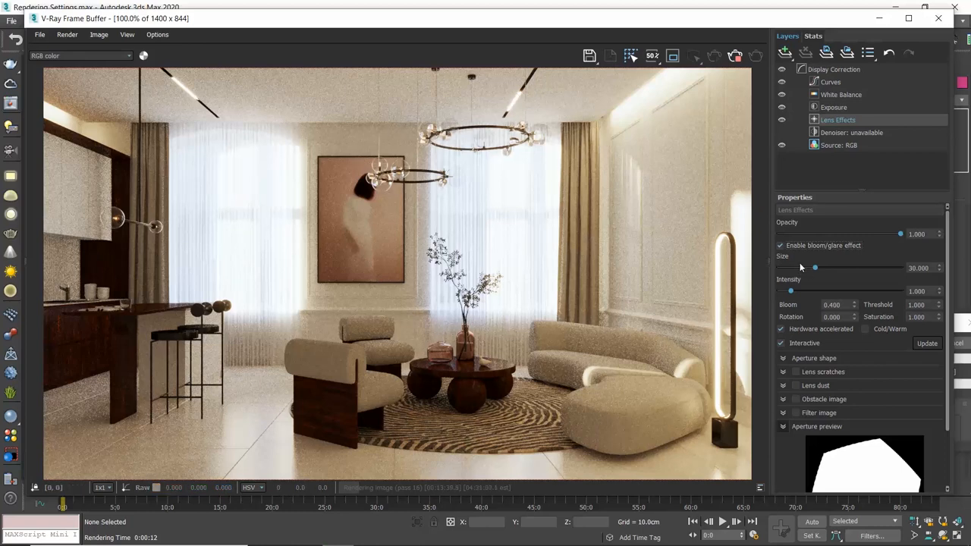
drag(815, 268, 825, 268)
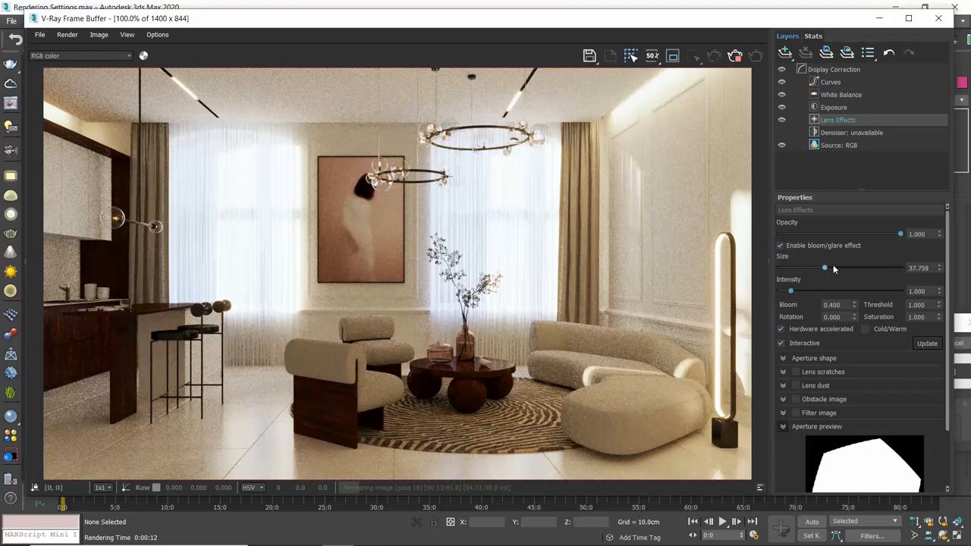
drag(825, 268, 850, 268)
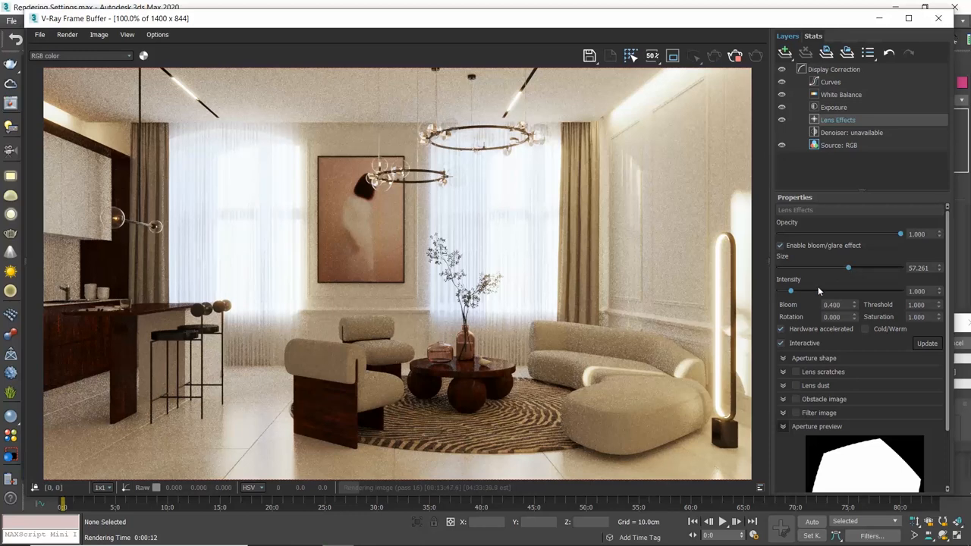
drag(792, 291, 827, 290)
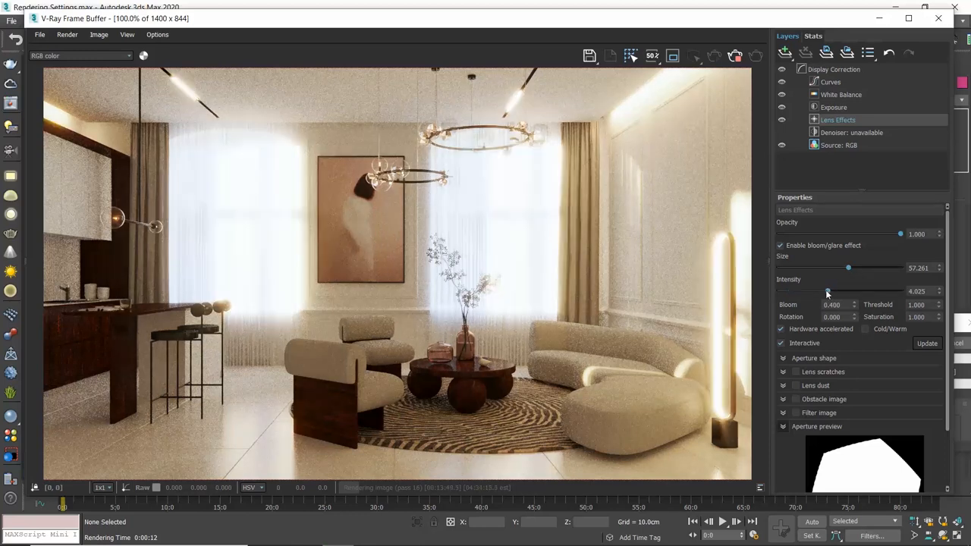
drag(827, 291, 789, 290)
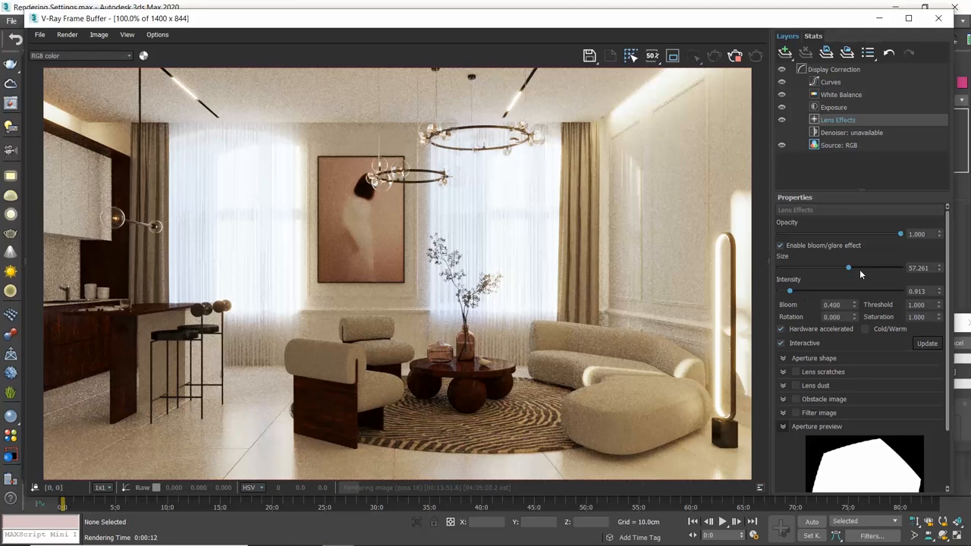
drag(848, 268, 820, 268)
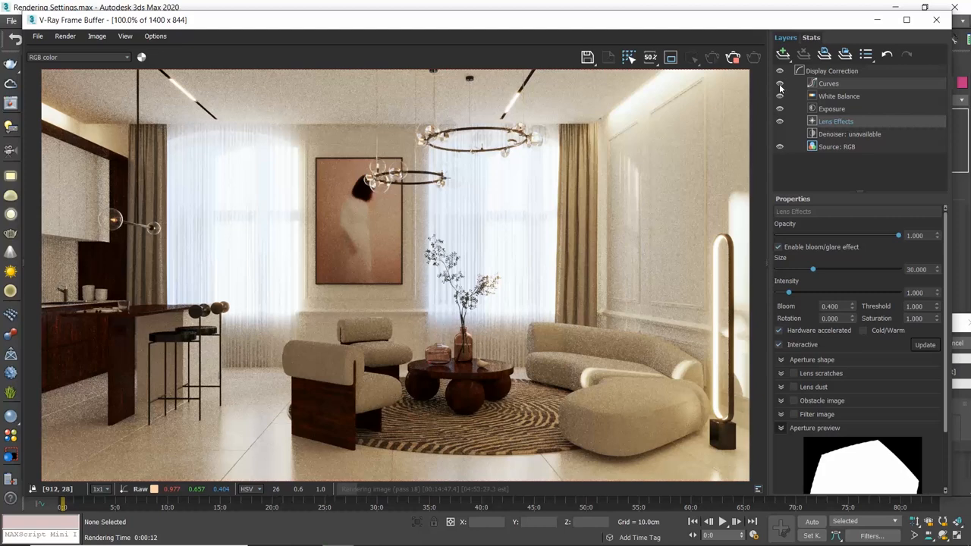
Show the Exposure correction's settings and adjust Highlight Burn to about 0.5.
click(832, 108)
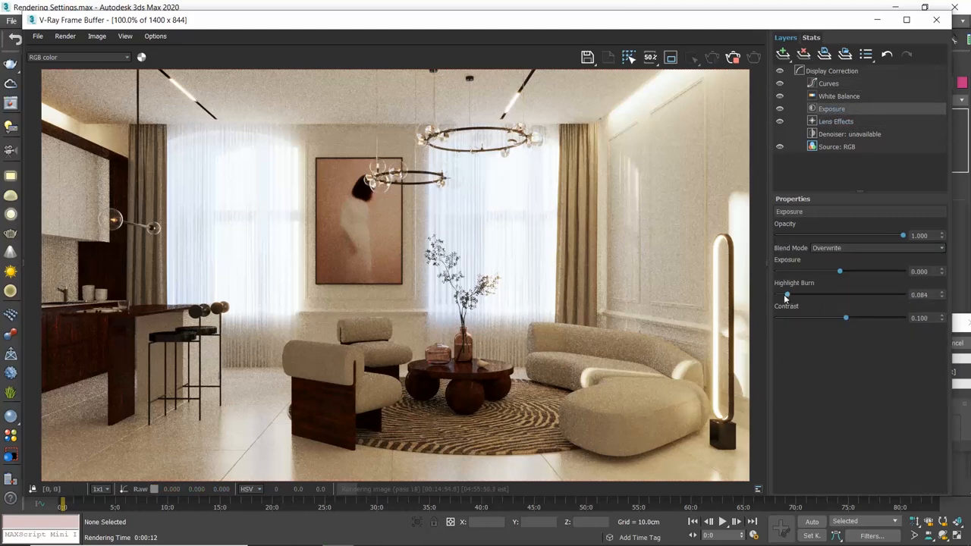
drag(787, 294, 776, 295)
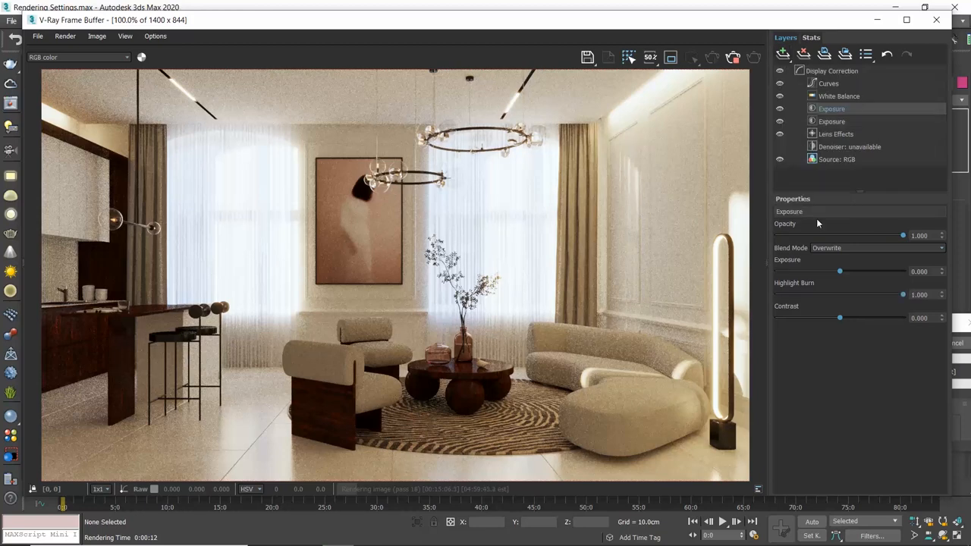
drag(903, 295, 840, 294)
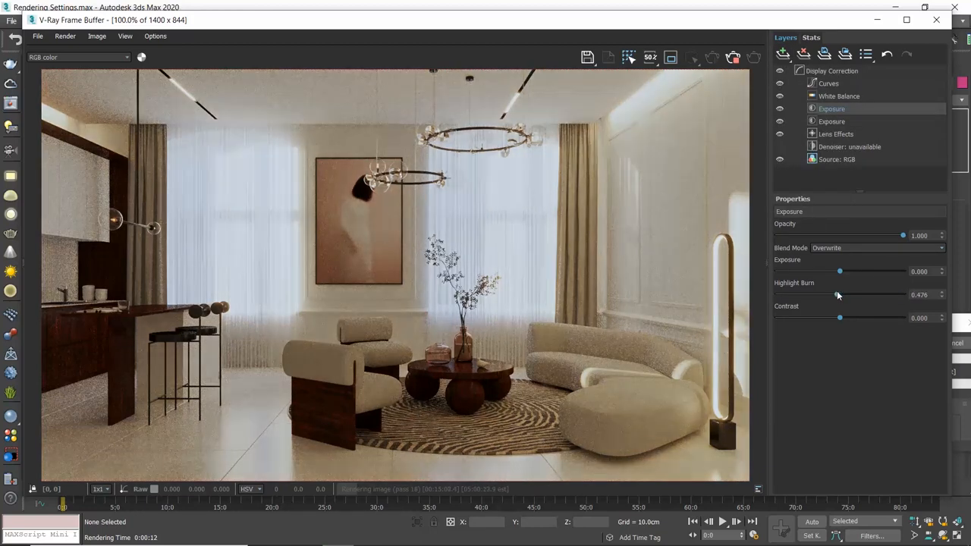
drag(839, 294, 842, 295)
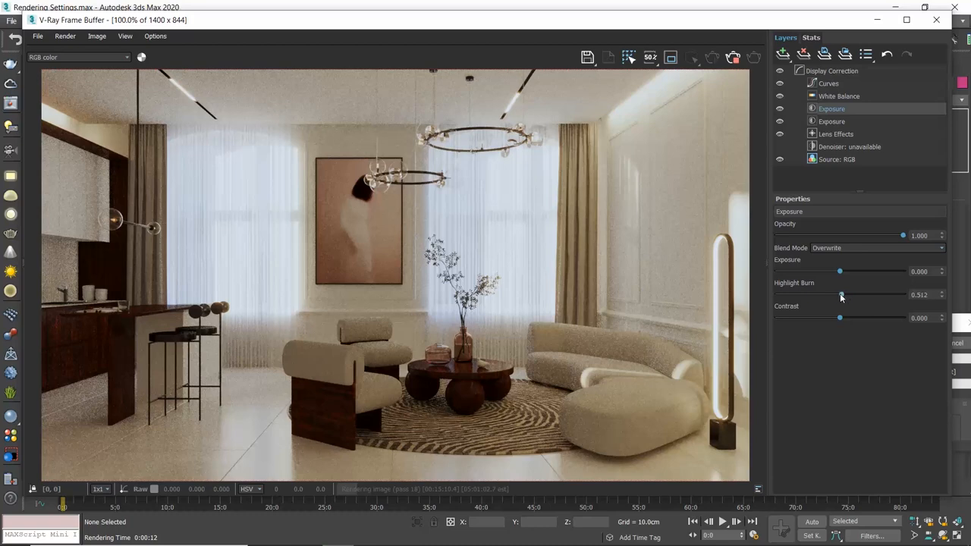
drag(840, 294, 837, 294)
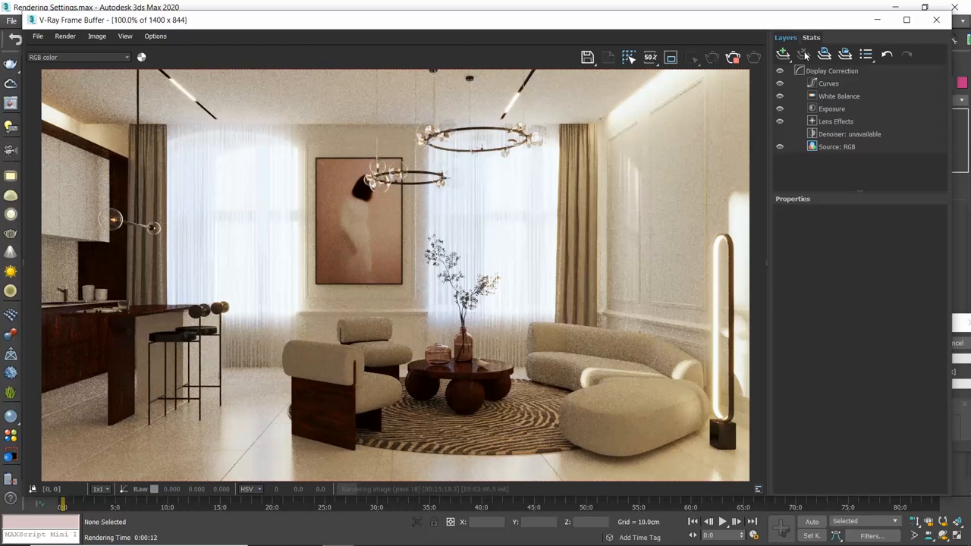
mouse_move(939, 18)
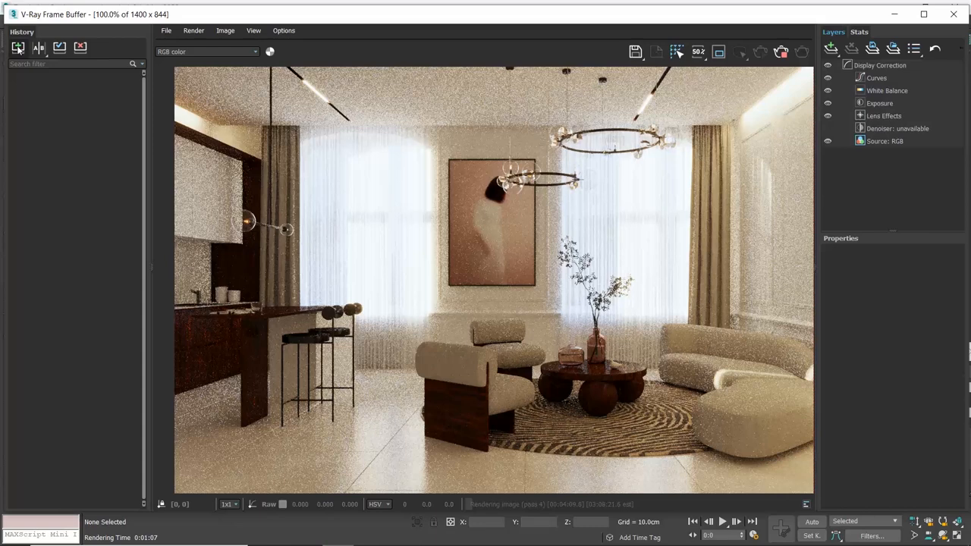
Save the render to VFB history and add the note '1st draft with rug'.
click(18, 47)
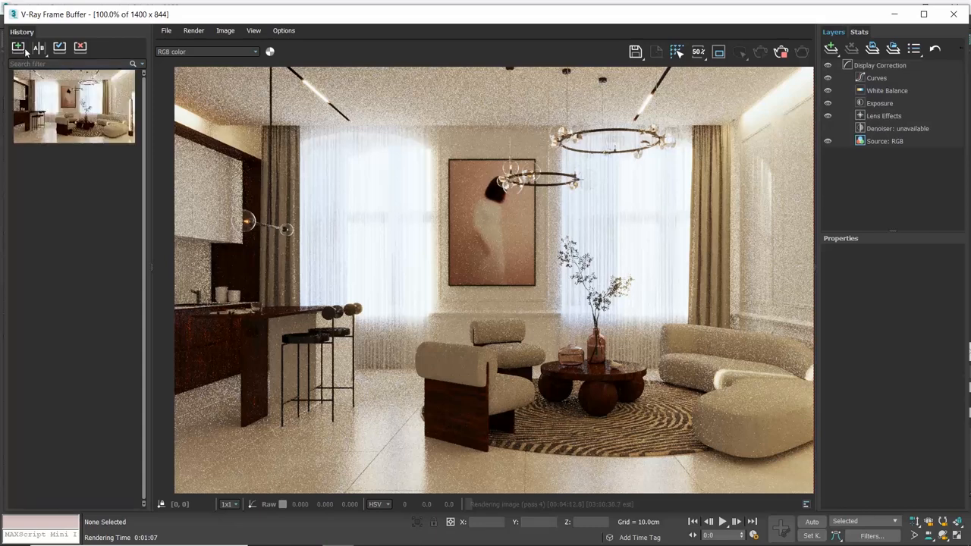
mouse_move(18, 47)
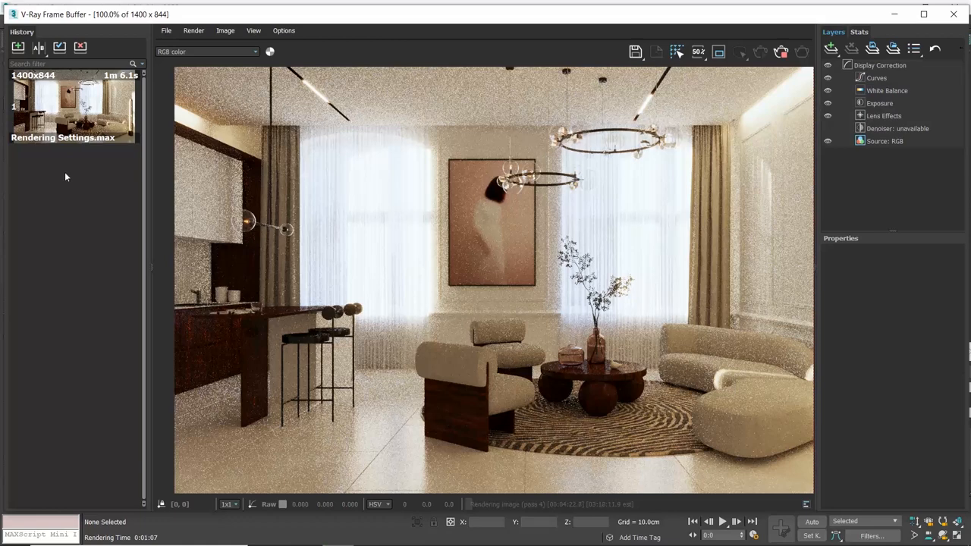
mouse_move(72, 102)
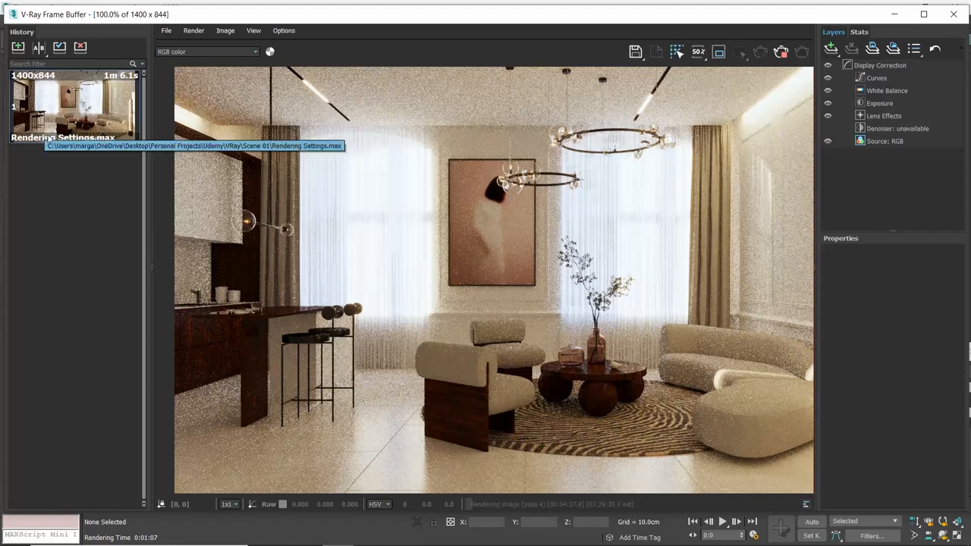
right_click(72, 106)
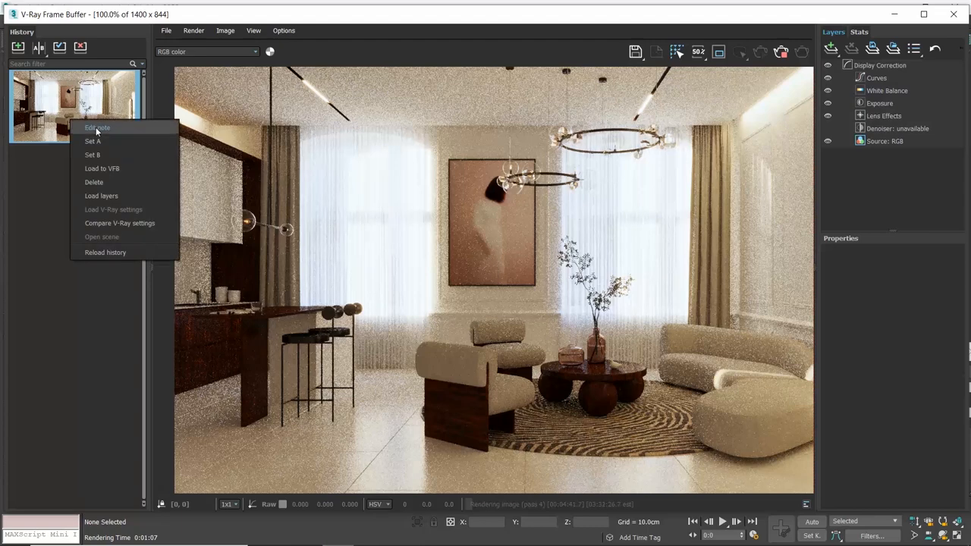
click(93, 182)
text(1st draft with)
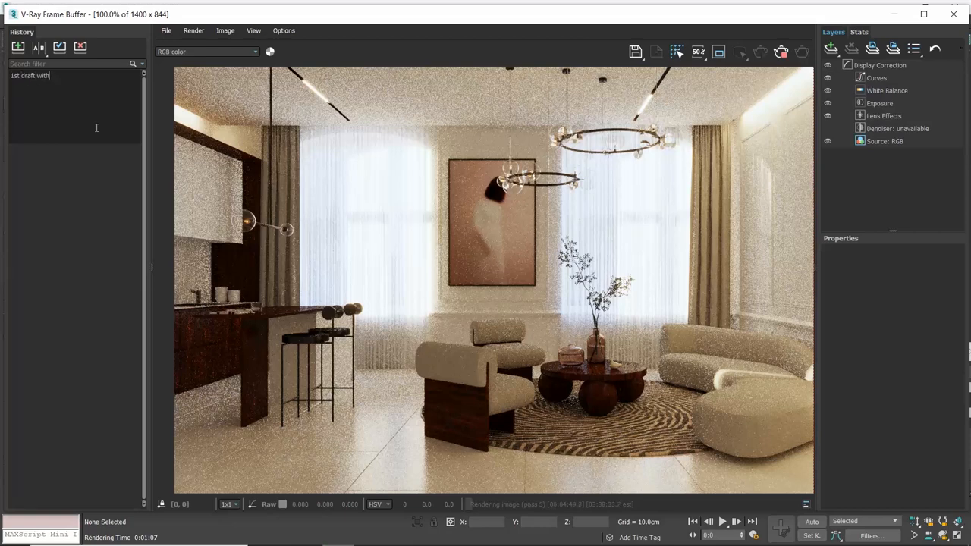
text(rug)
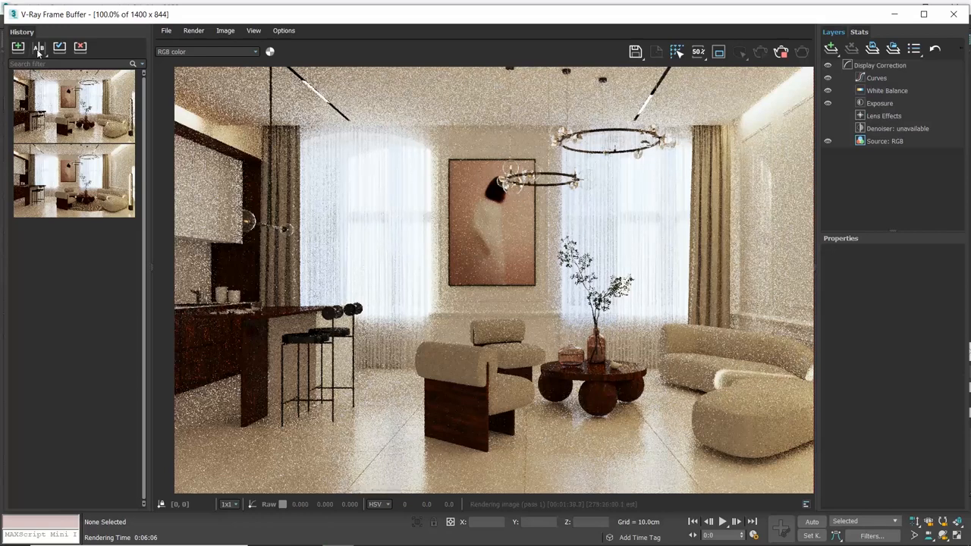
Turn on A/B comparison between the two saved history snapshots.
click(39, 47)
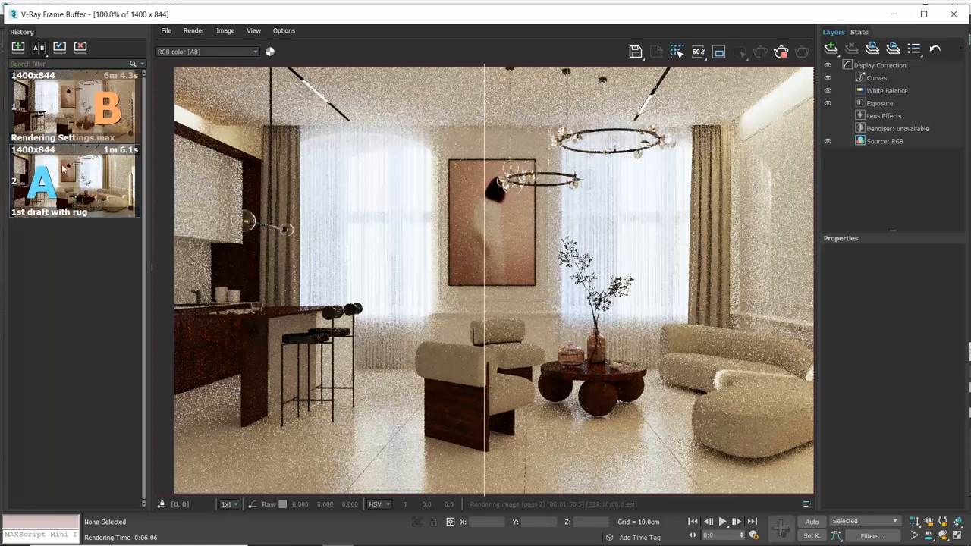
mouse_move(41, 182)
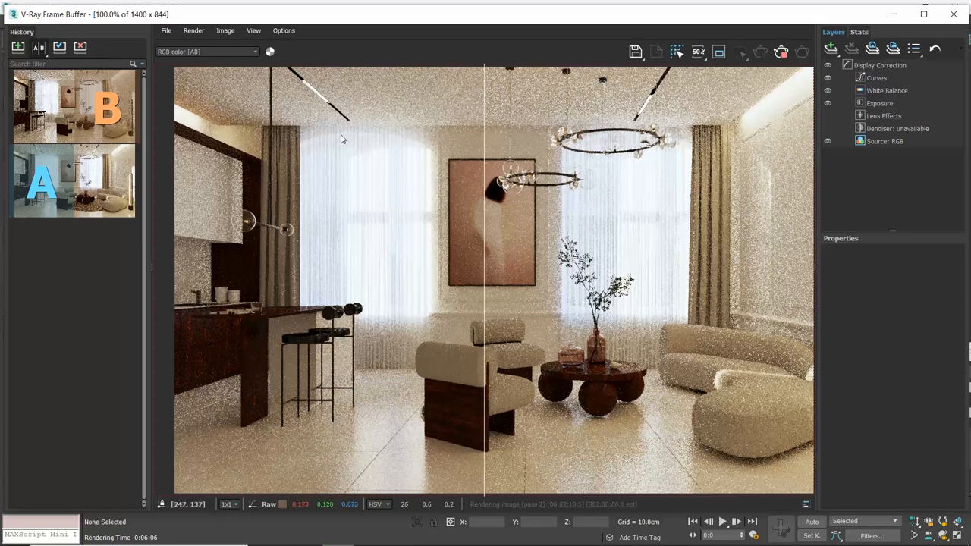
mouse_move(413, 410)
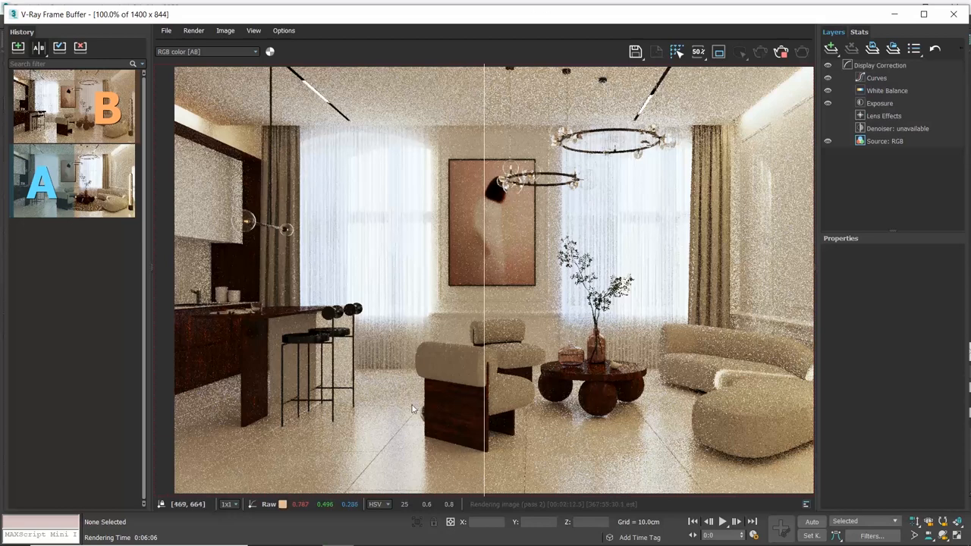
mouse_move(424, 414)
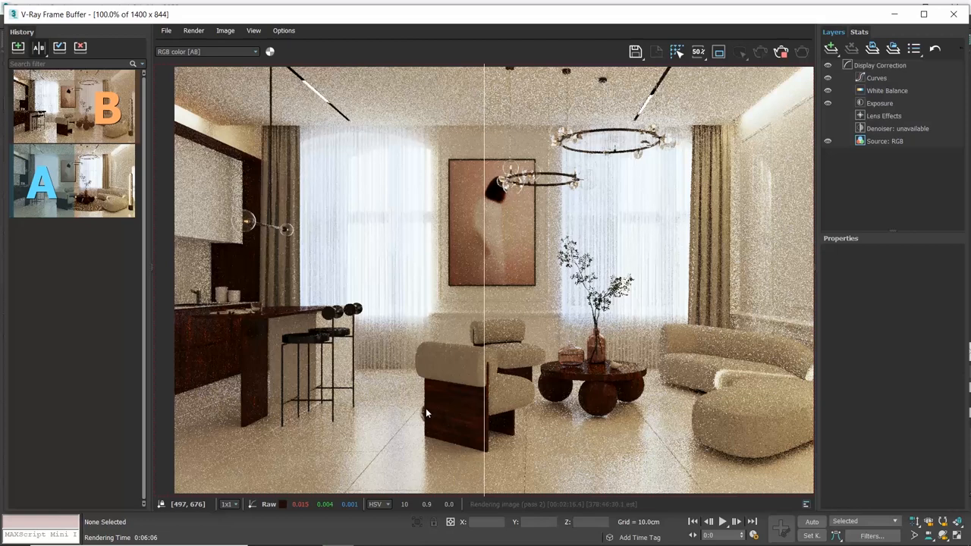
mouse_move(497, 142)
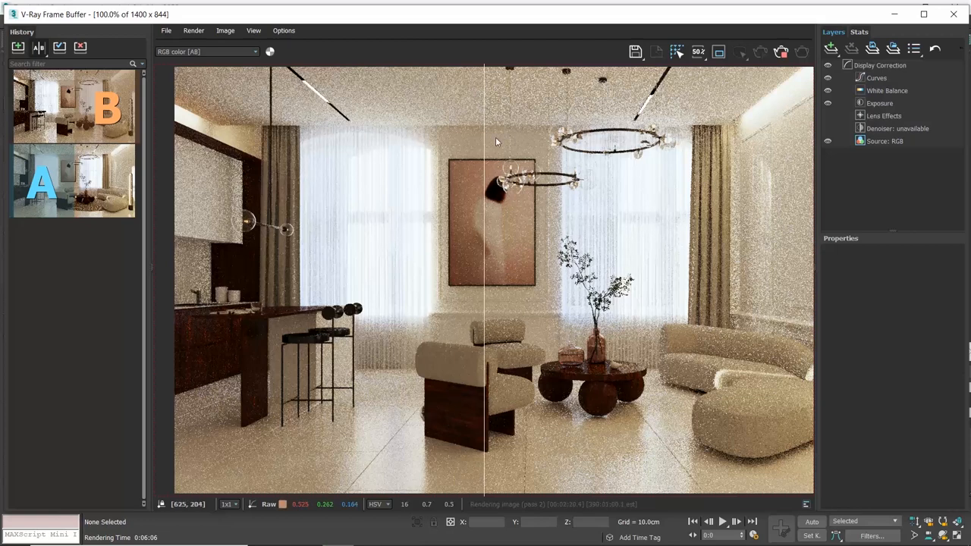
mouse_move(484, 123)
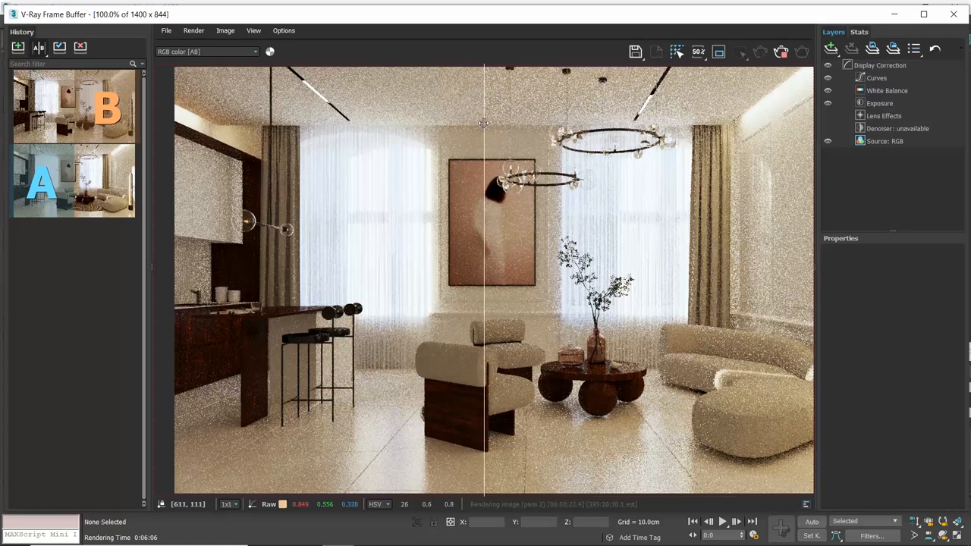
mouse_move(504, 125)
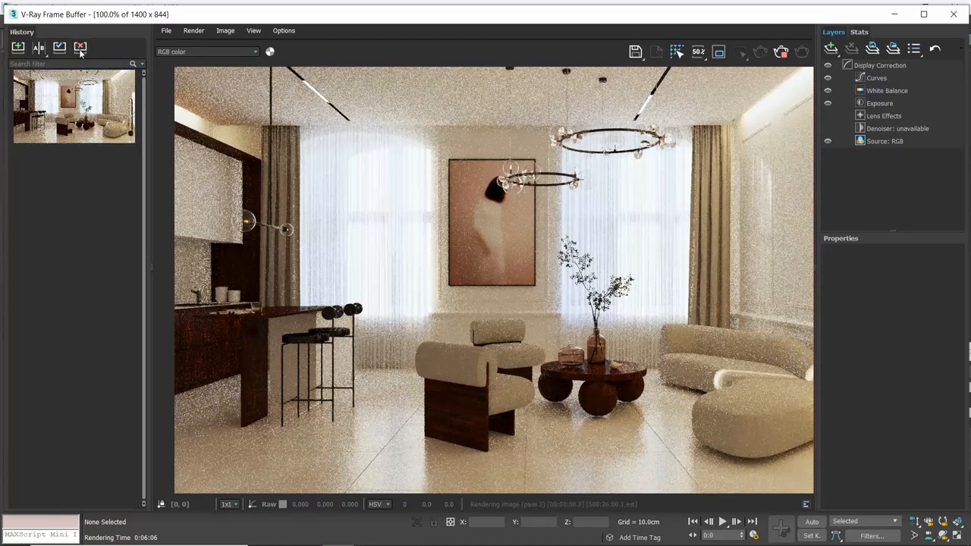
Clear all saved snapshots from the V-Ray frame buffer history.
click(81, 47)
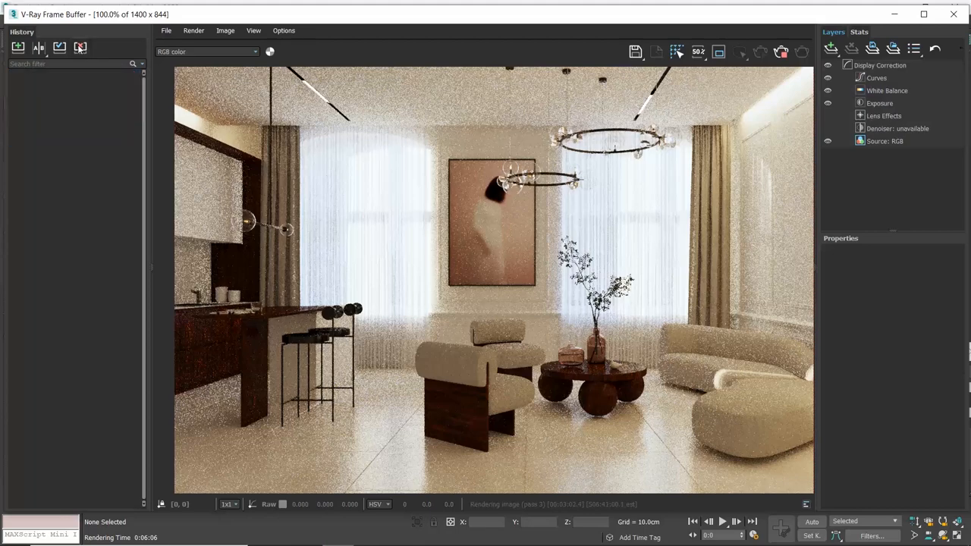